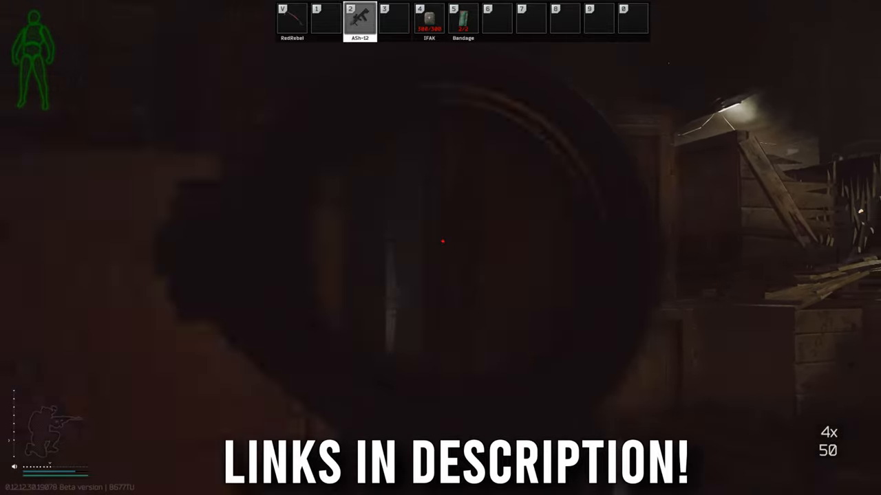
Stop aiming and equip the M4A1 loaded with 5.56x45mm M855A1 from hotbar slot 3
right_click(440, 247)
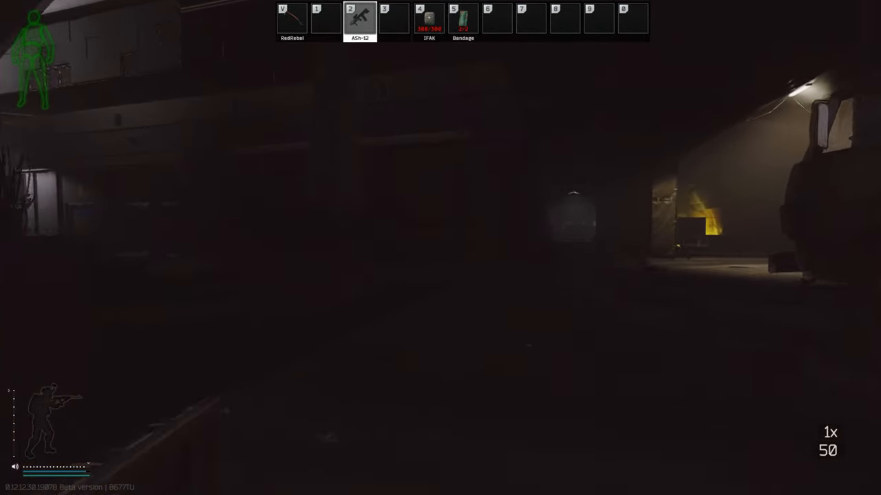
key("tab")
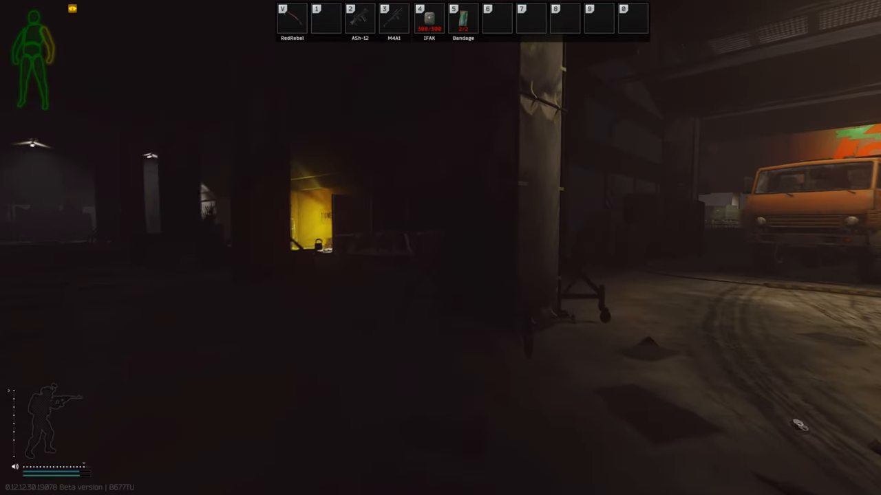
key("3")
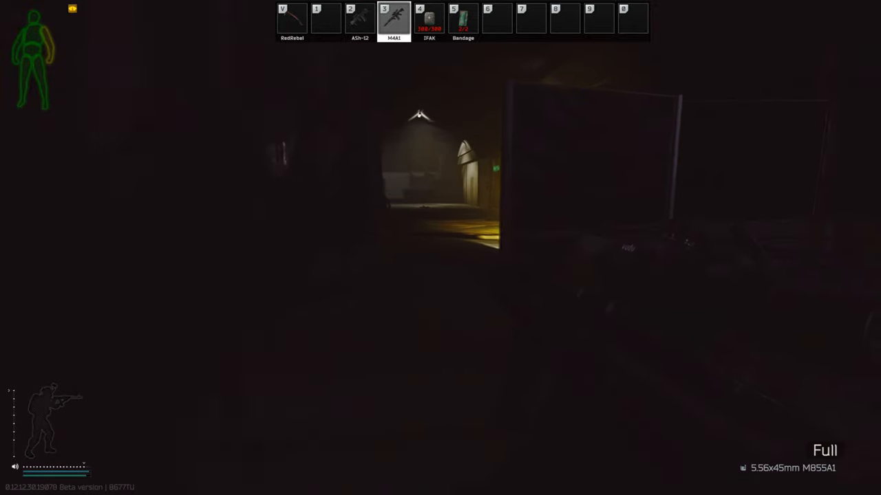
left_click(441, 248)
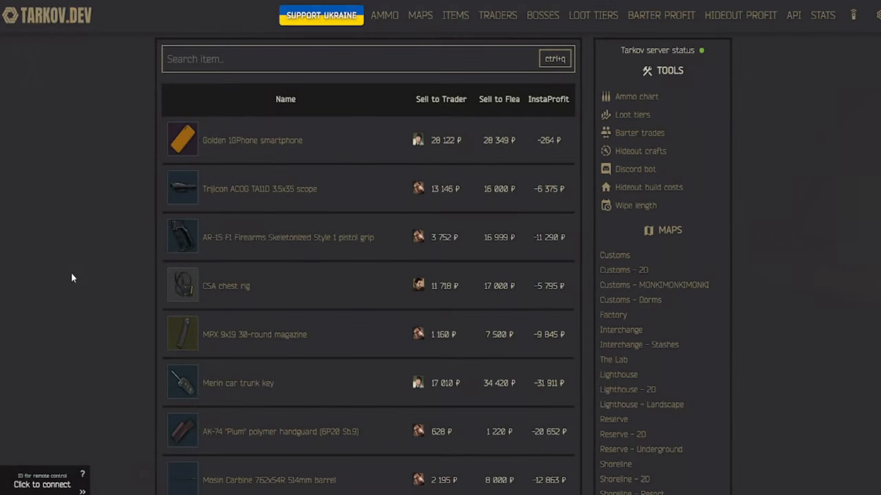
mouse_move(95, 275)
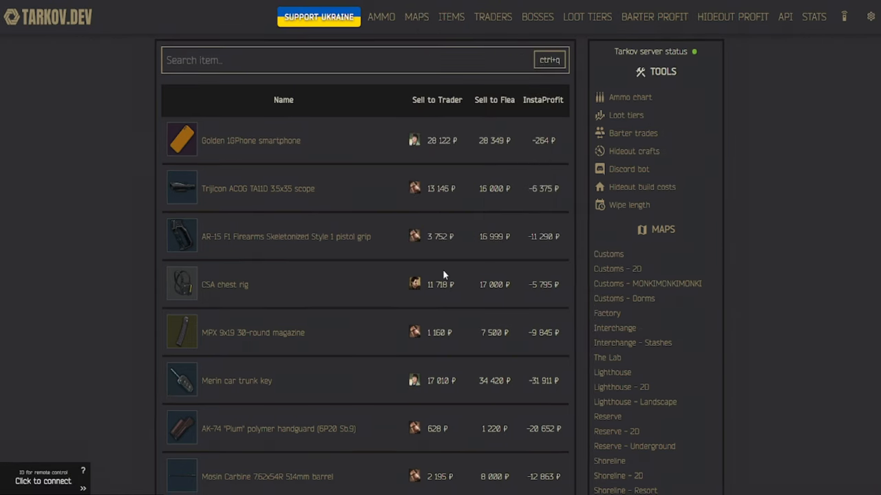
Open the Customs map from the Tarkov.dev Maps menu
left_click(416, 17)
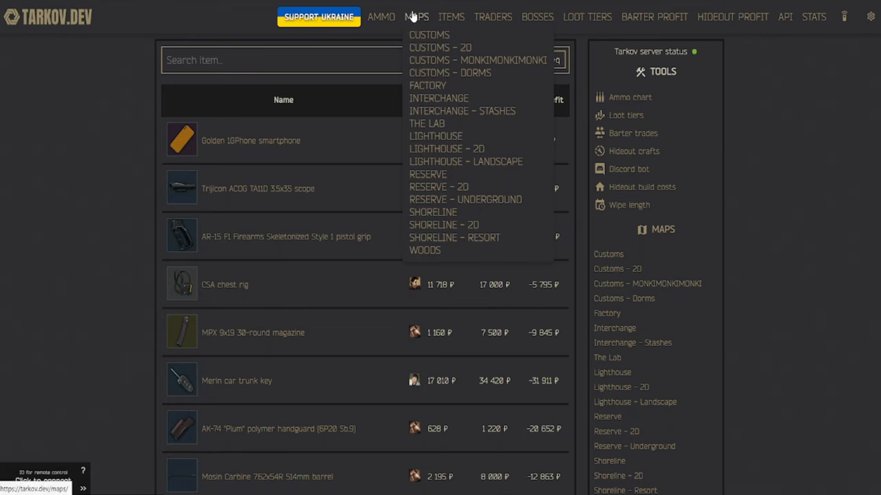
mouse_move(416, 28)
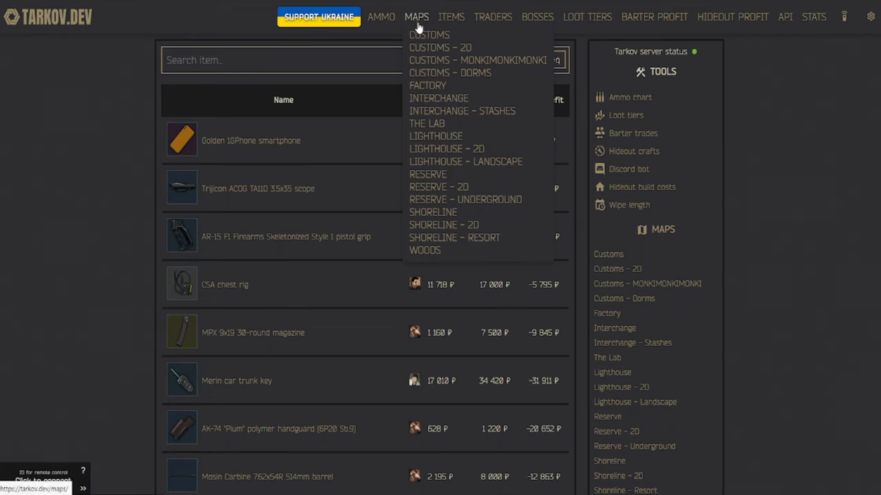
mouse_move(428, 174)
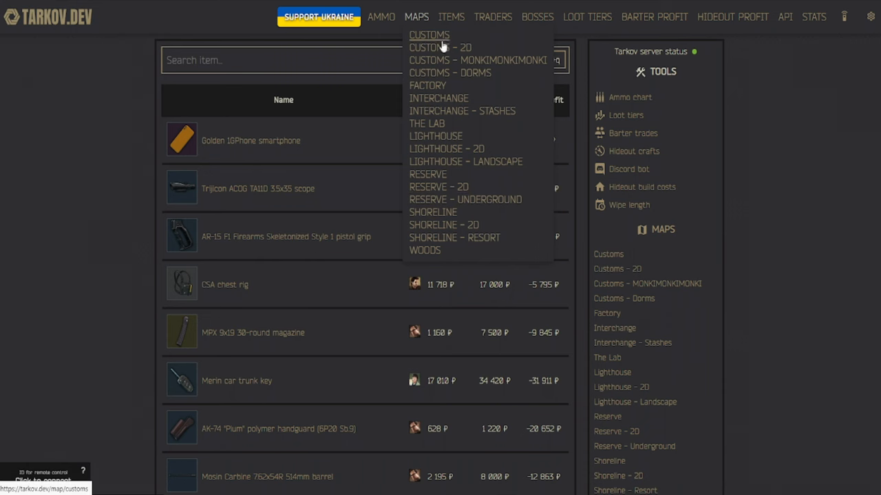
left_click(429, 34)
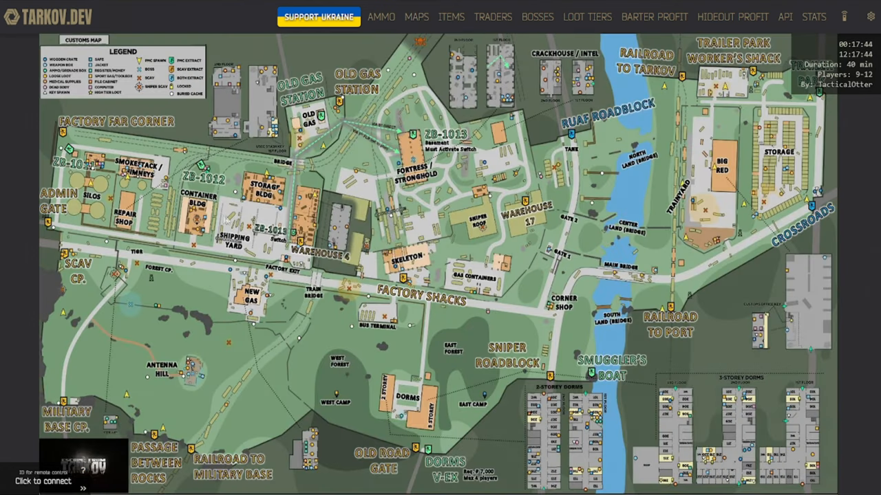
Switch Customs to the 3D map with its Scav, PMC and neutral extract lists
left_click(416, 17)
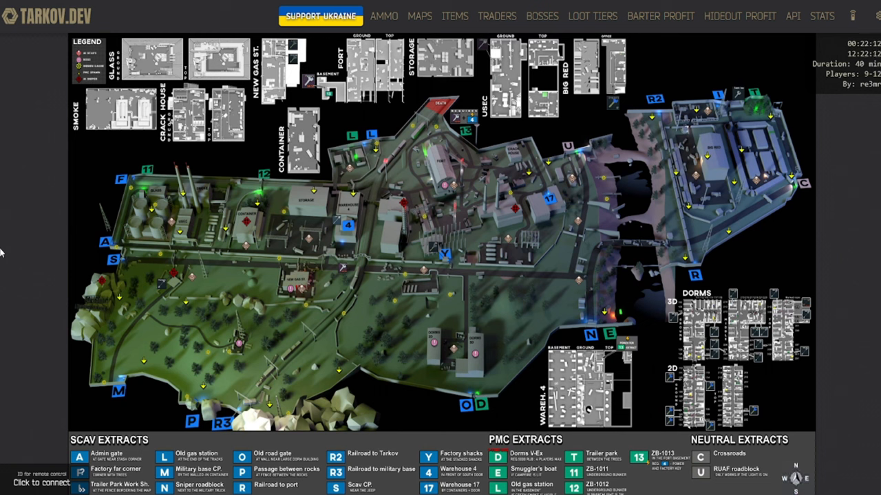
mouse_move(81, 361)
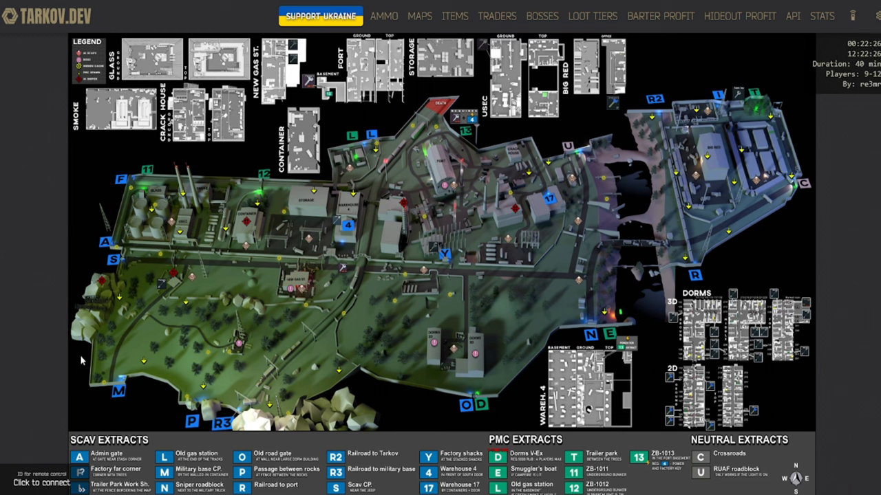
mouse_move(513, 385)
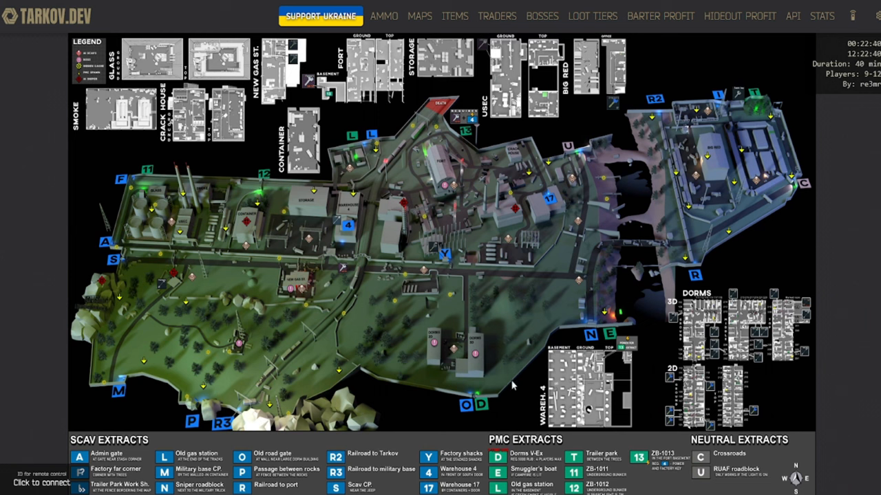
mouse_move(484, 402)
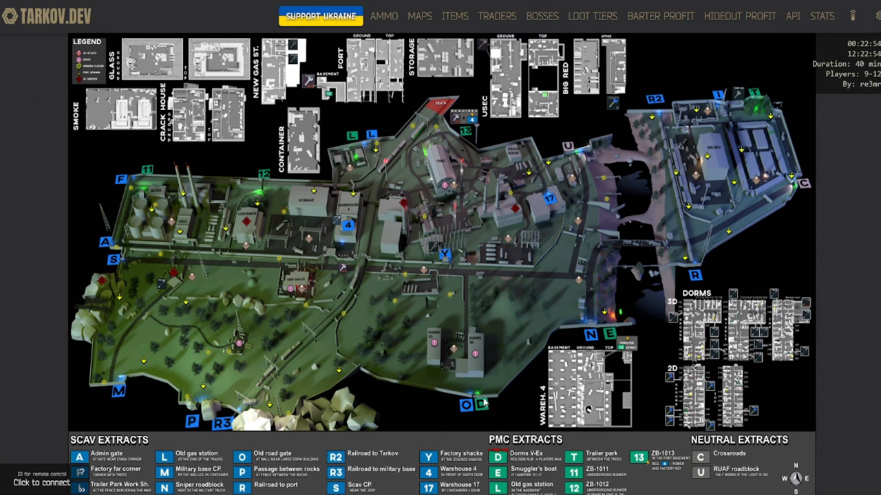
mouse_move(493, 402)
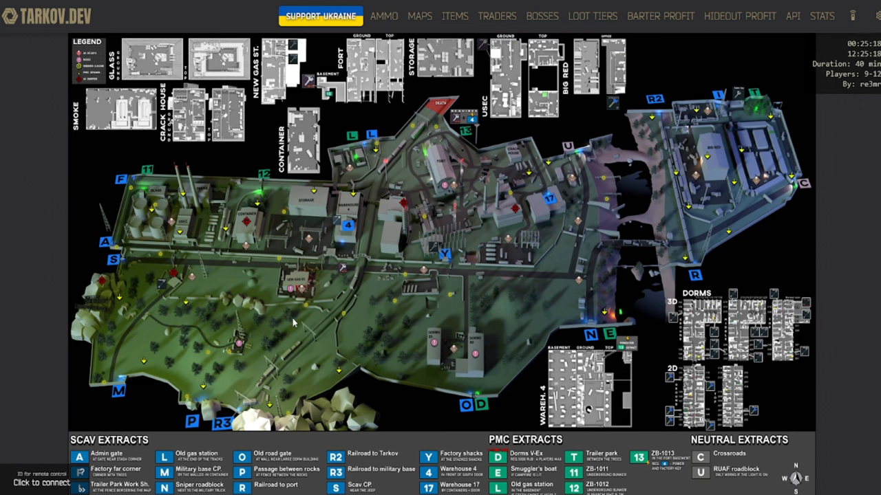
mouse_move(164, 250)
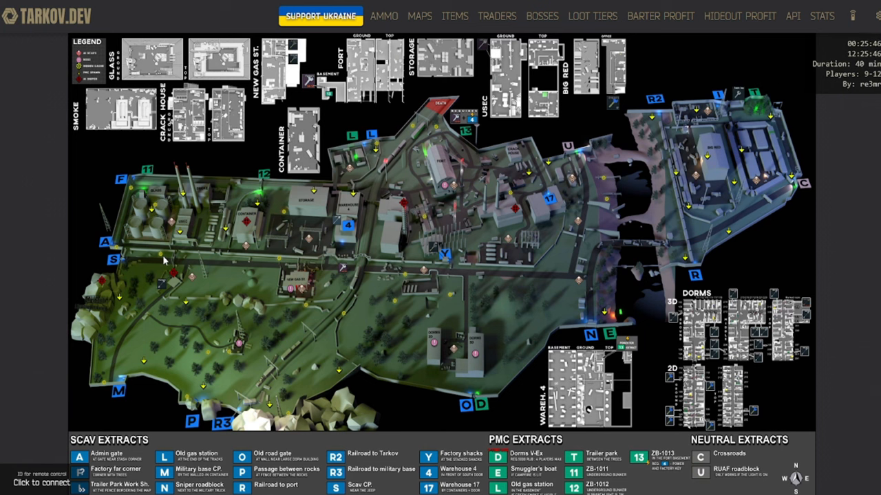
mouse_move(199, 253)
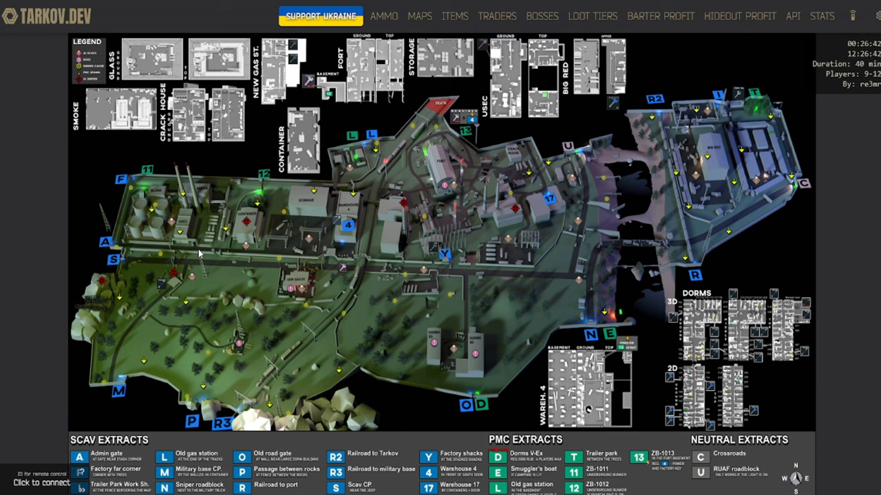
mouse_move(473, 349)
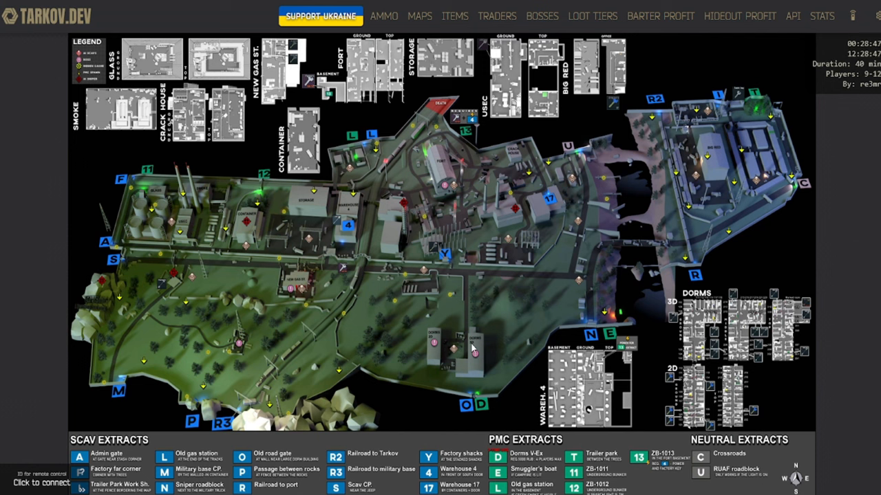
mouse_move(222, 284)
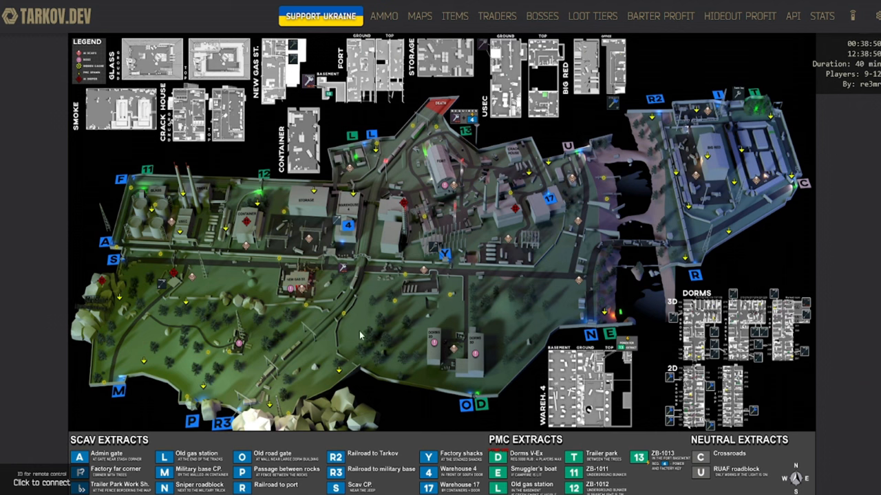
mouse_move(358, 333)
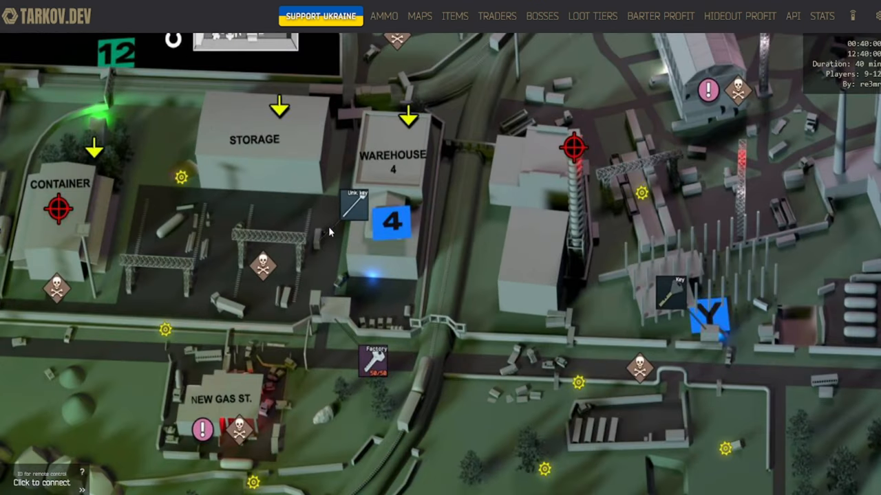
mouse_move(325, 245)
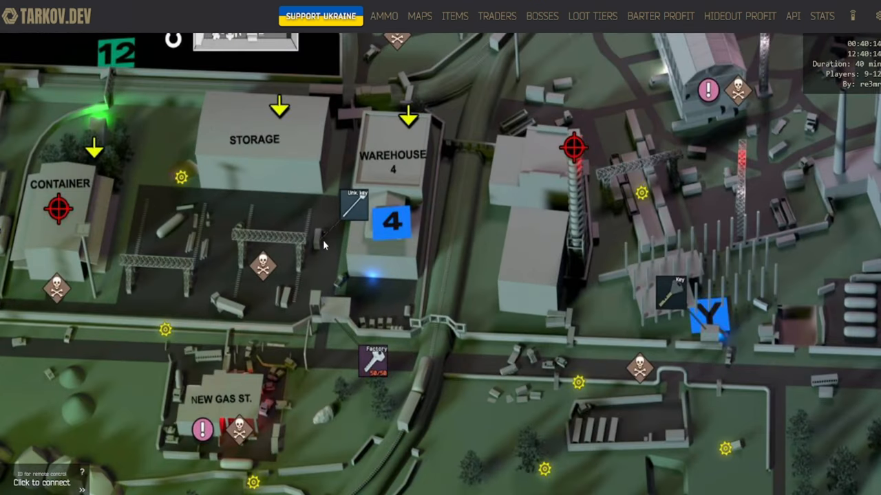
mouse_move(698, 299)
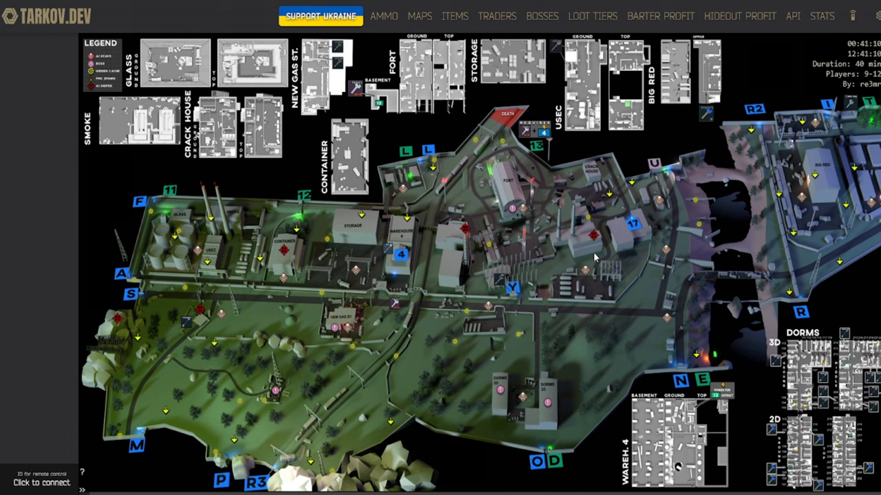
mouse_move(377, 93)
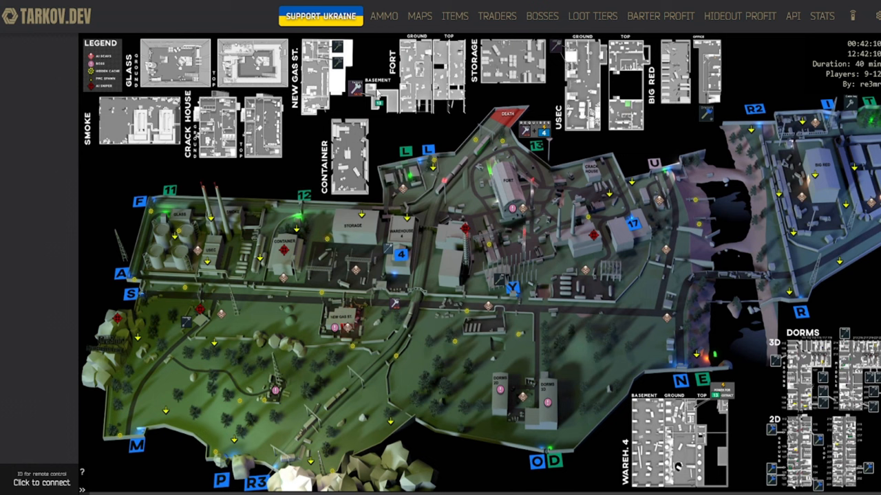
Open the ammo chart comparing 5.56x45 mm rounds by penetration and damage
left_click(384, 16)
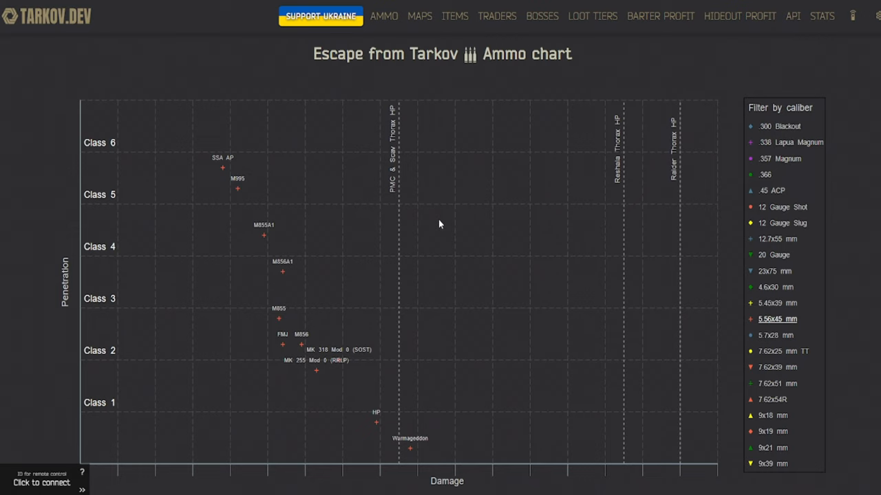
mouse_move(269, 457)
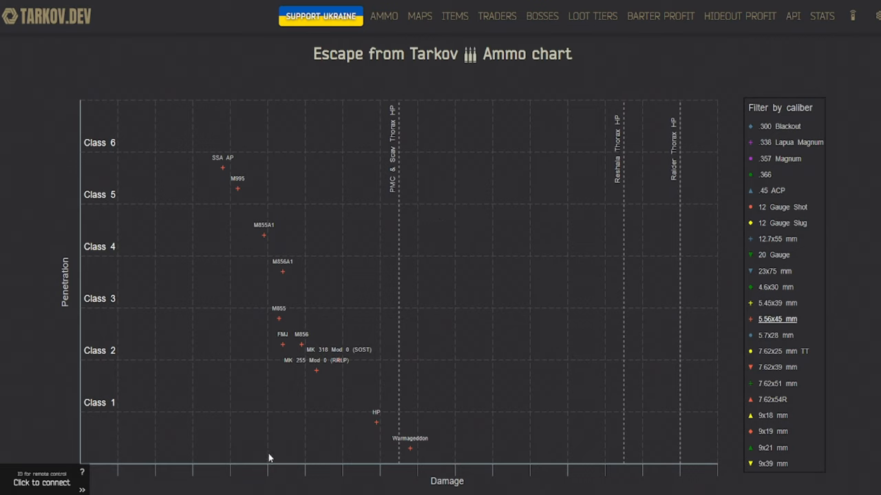
mouse_move(279, 448)
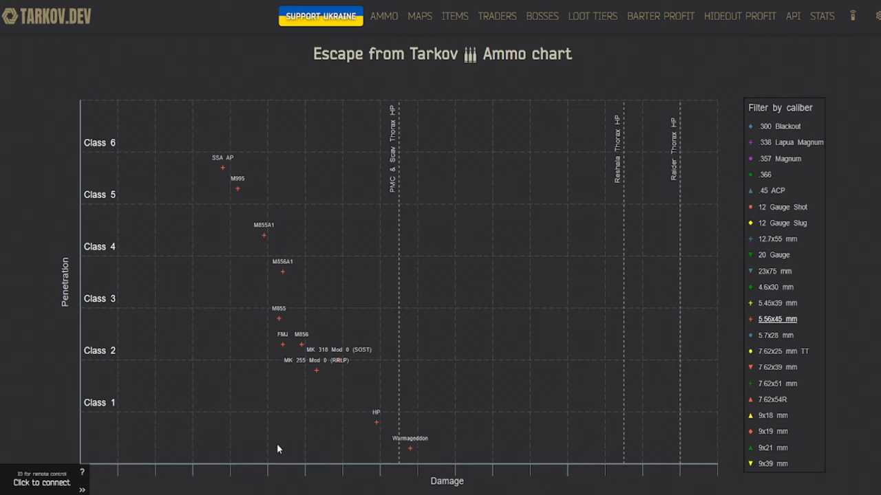
mouse_move(280, 441)
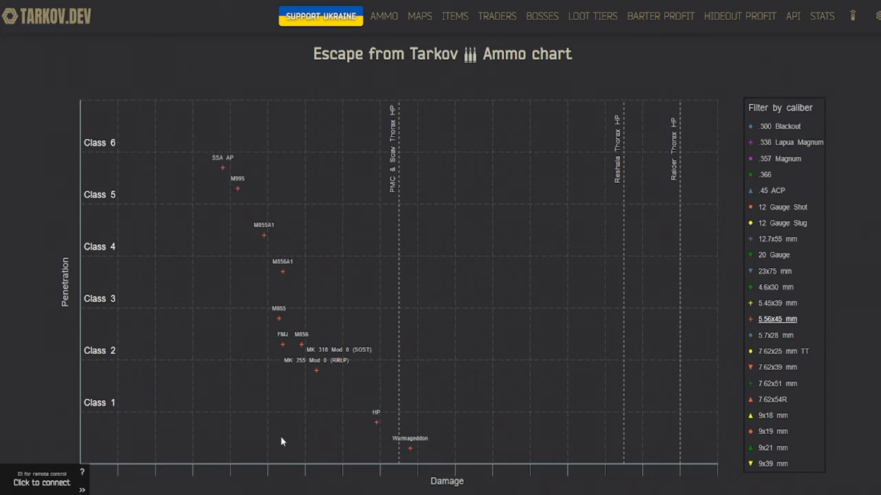
mouse_move(260, 361)
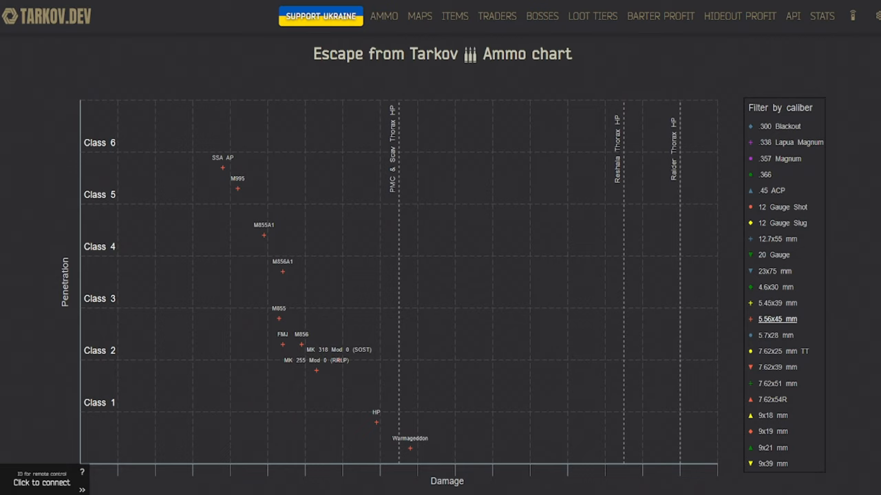
mouse_move(545, 466)
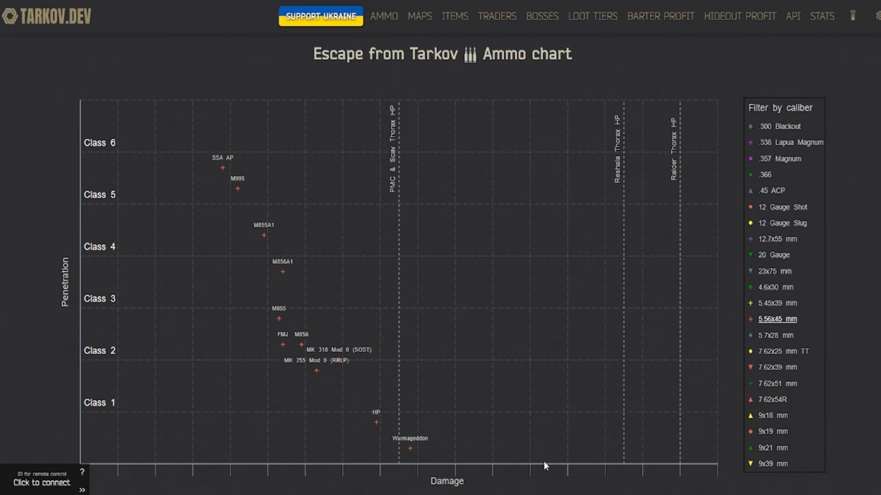
left_click(659, 16)
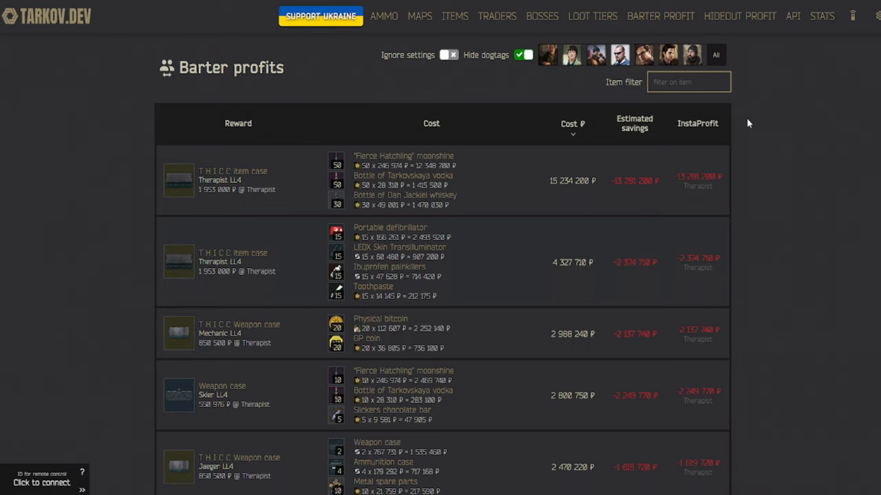
mouse_move(516, 170)
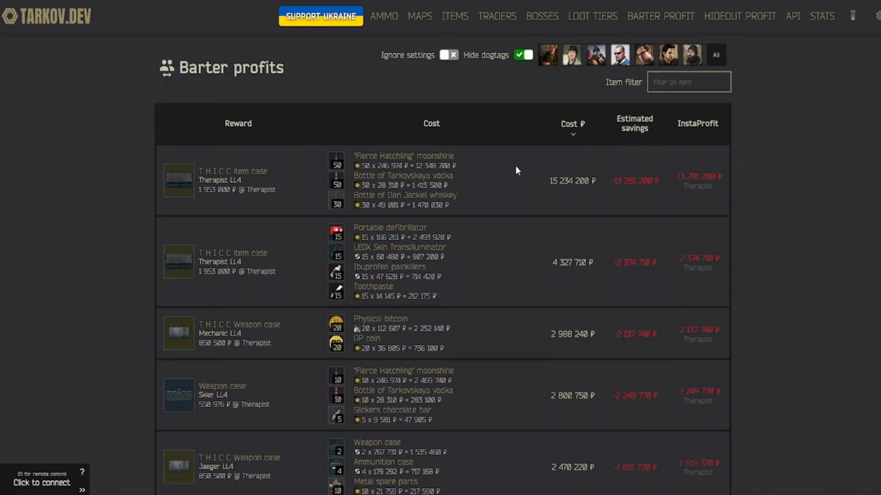
mouse_move(521, 176)
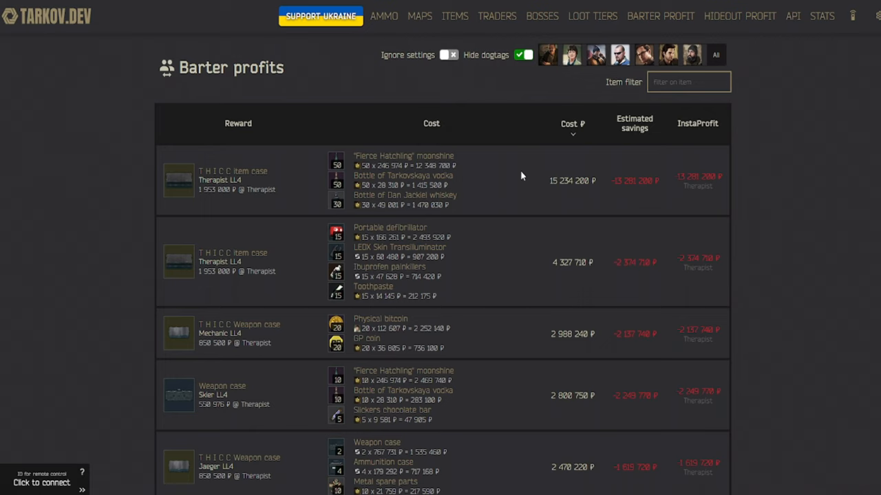
mouse_move(210, 175)
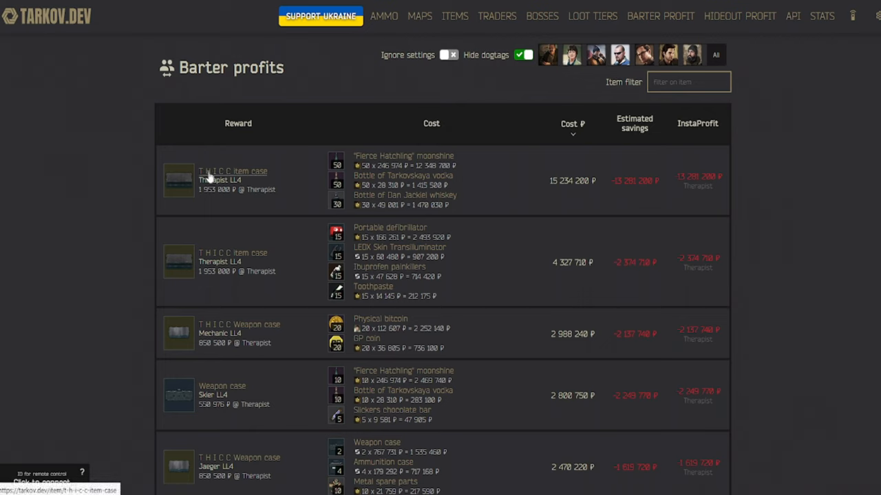
mouse_move(362, 184)
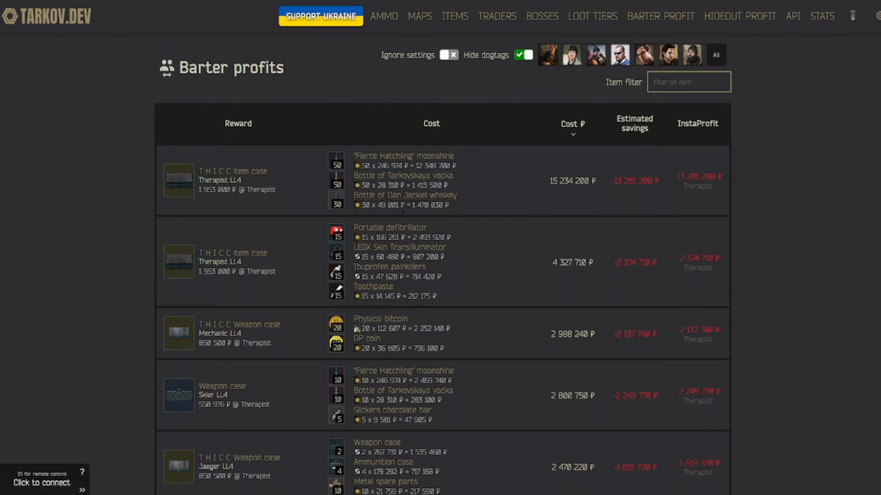
mouse_move(561, 110)
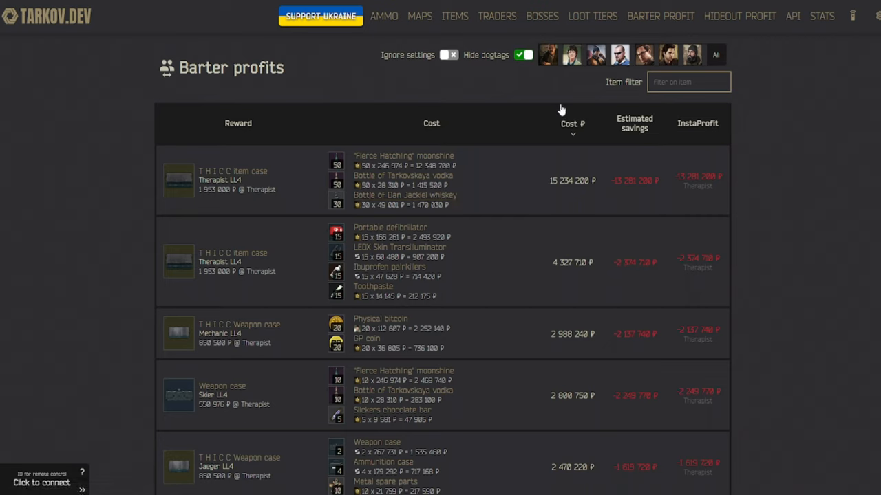
double_click(562, 180)
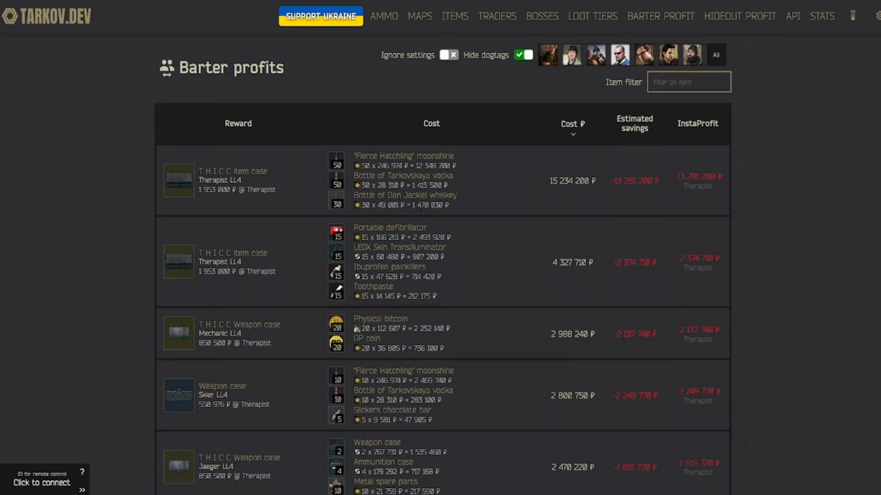
mouse_move(492, 205)
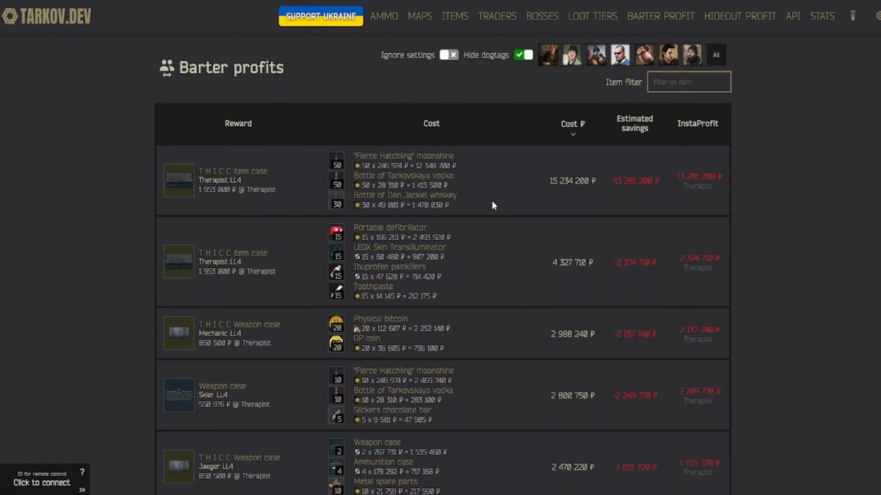
mouse_move(498, 150)
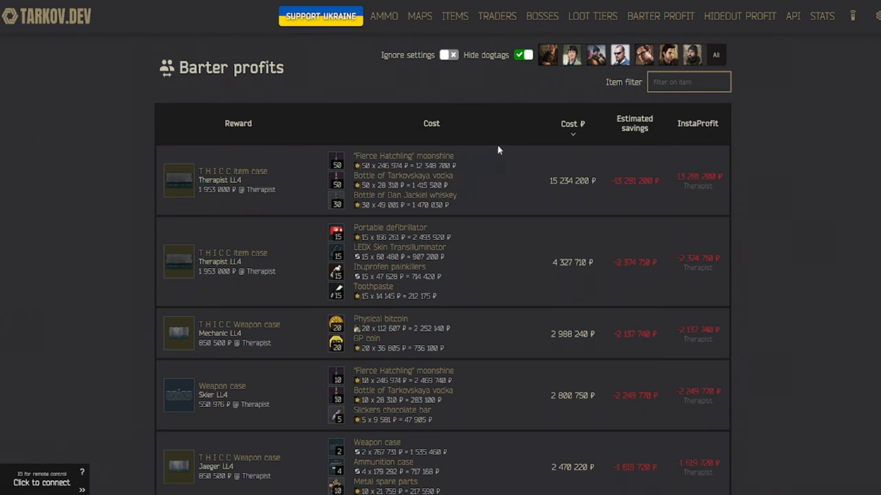
Open the Hideout Crafts table and sort it by estimated profit
left_click(738, 16)
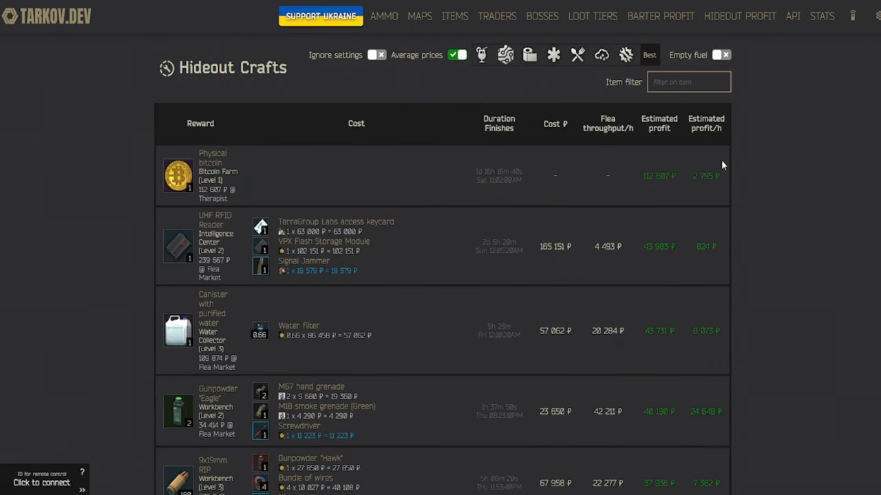
mouse_move(665, 172)
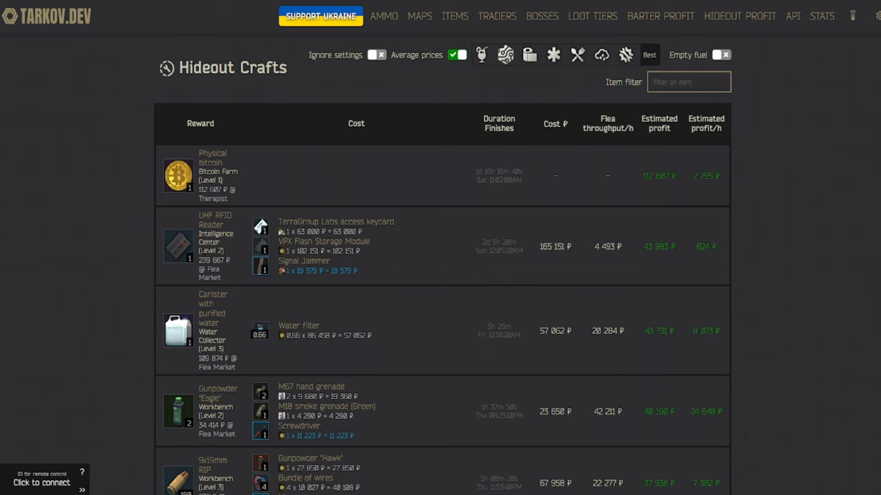
mouse_move(275, 263)
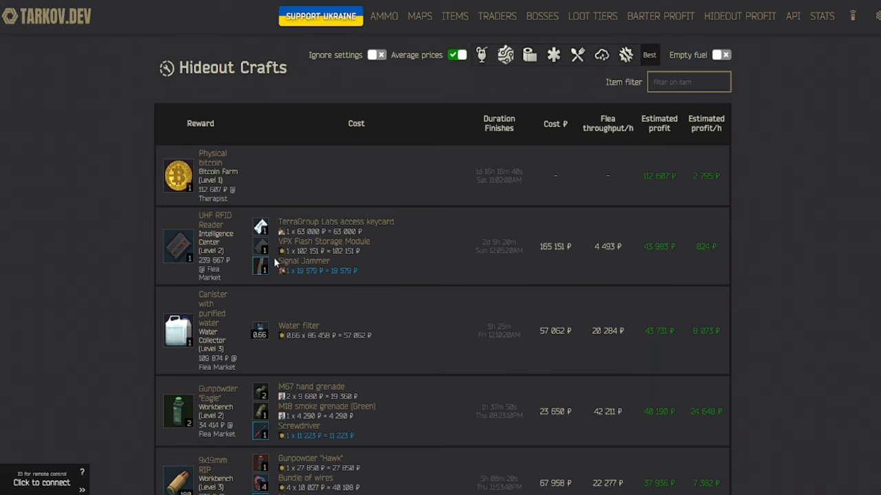
mouse_move(348, 194)
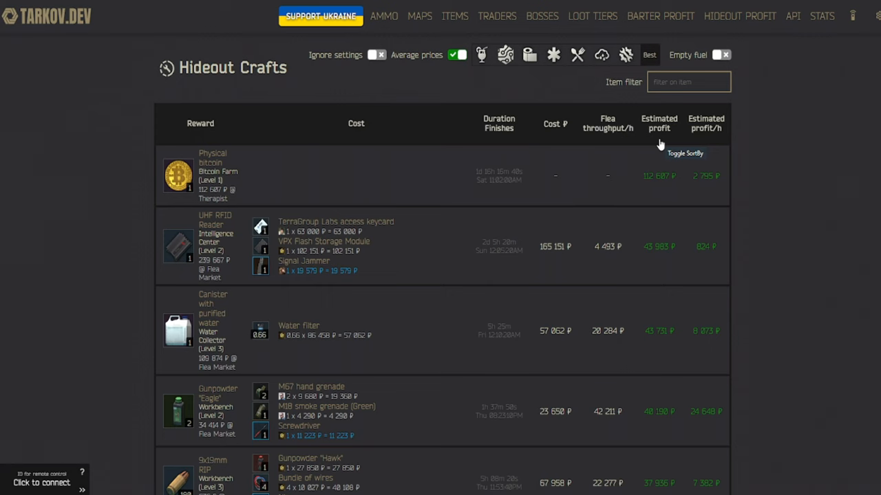
left_click(659, 16)
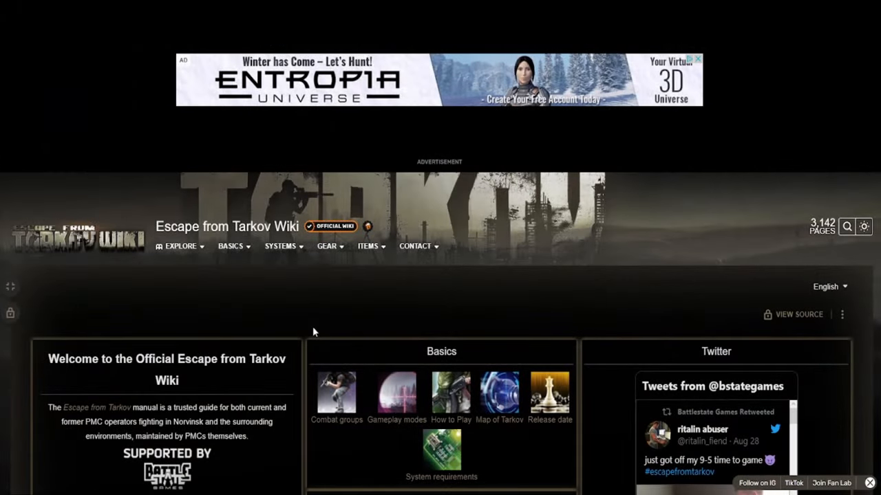
Scroll the wiki main page through the Basics, Systems and Gear & Items panels
scroll("down", 3)
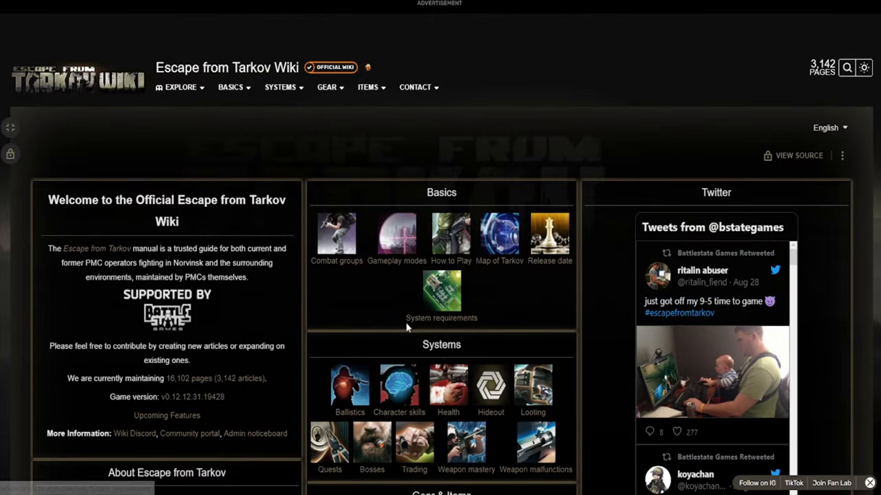
scroll("down", 3)
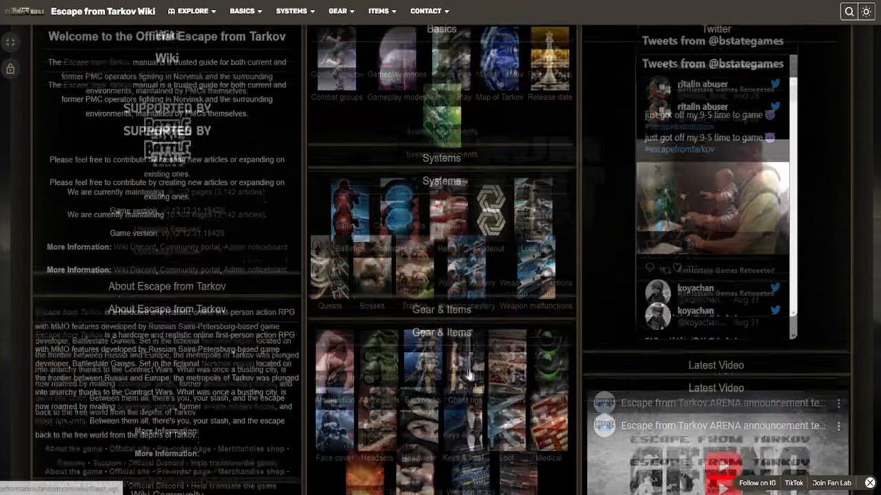
scroll("down", 3)
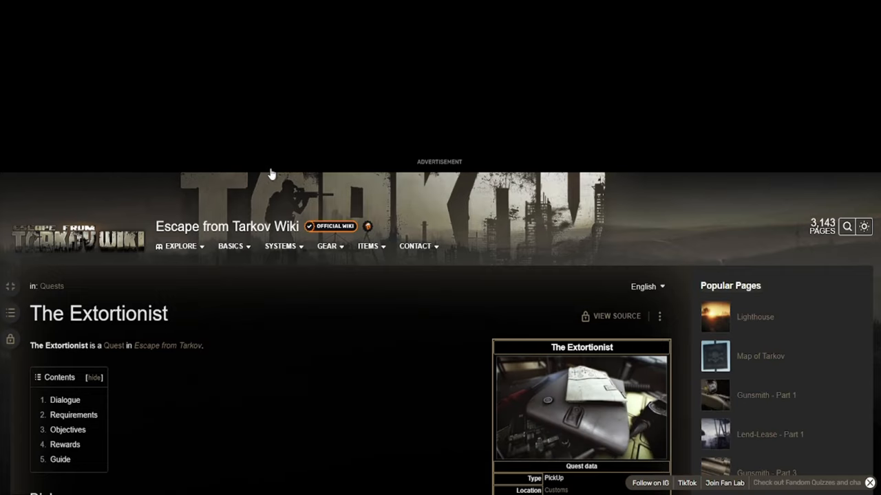
Scroll The Extortionist article past Requirements, Objectives and Rewards to the Guide
scroll("down", 3)
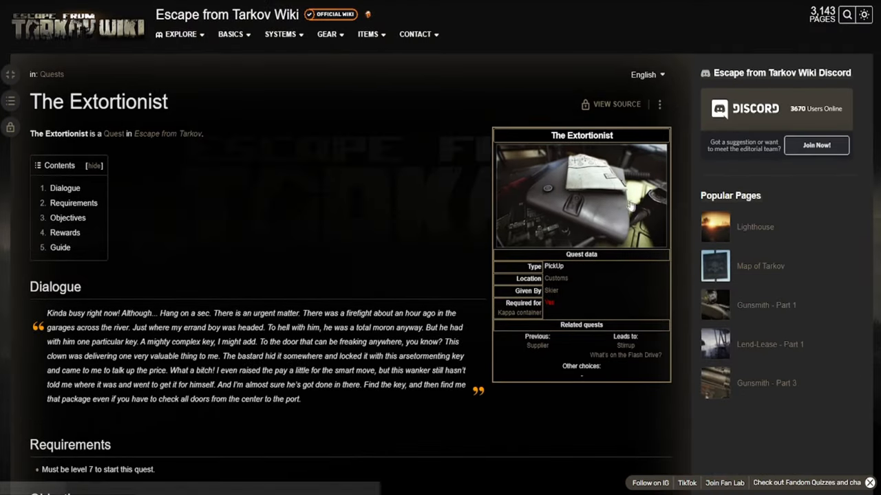
scroll("down", 3)
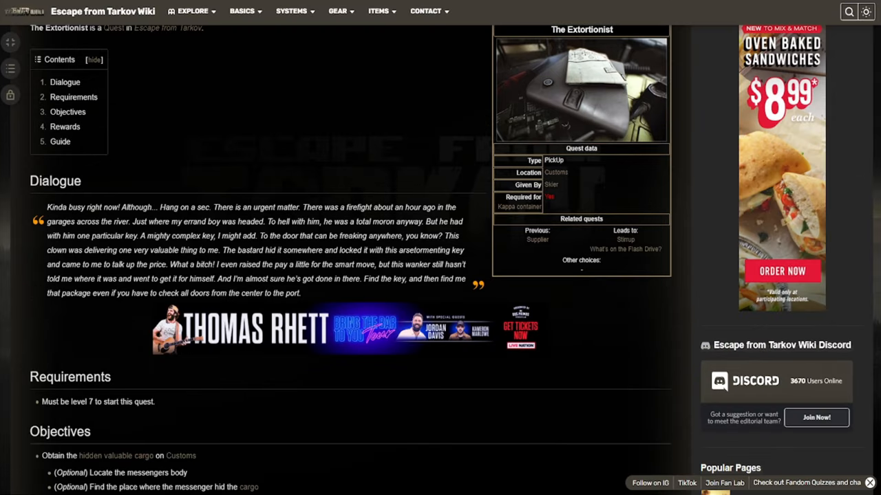
scroll("down", 3)
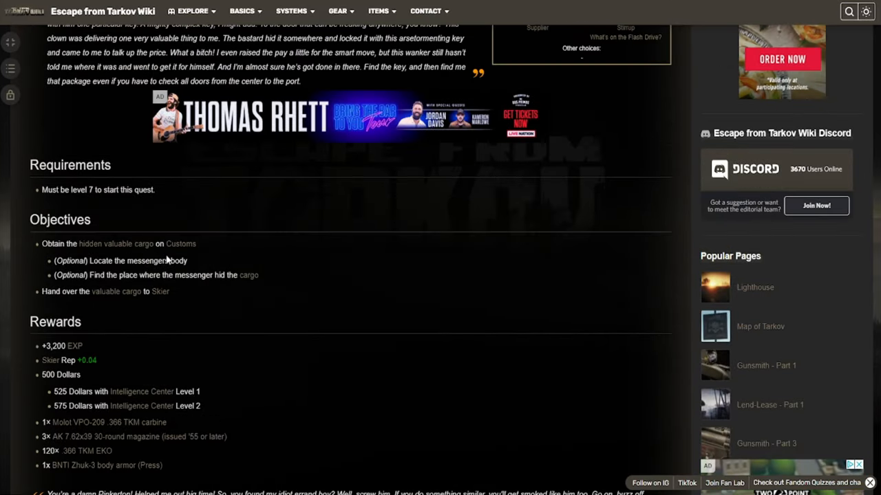
scroll("down", 3)
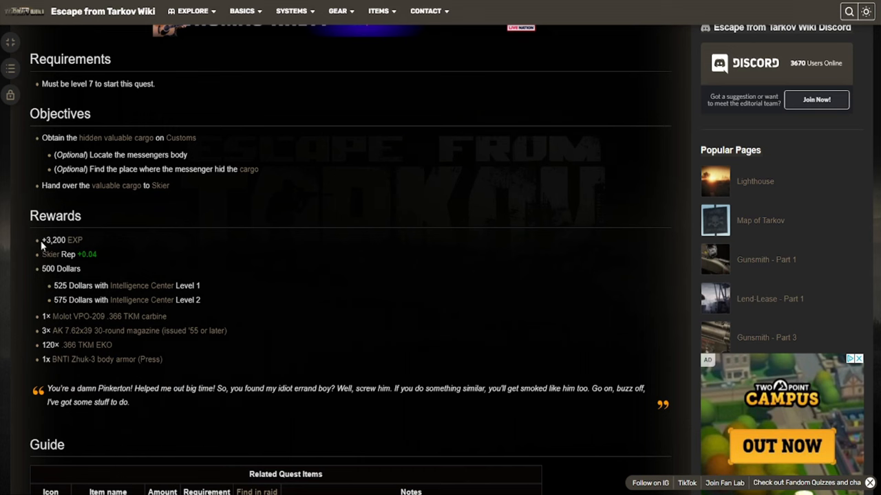
mouse_move(38, 90)
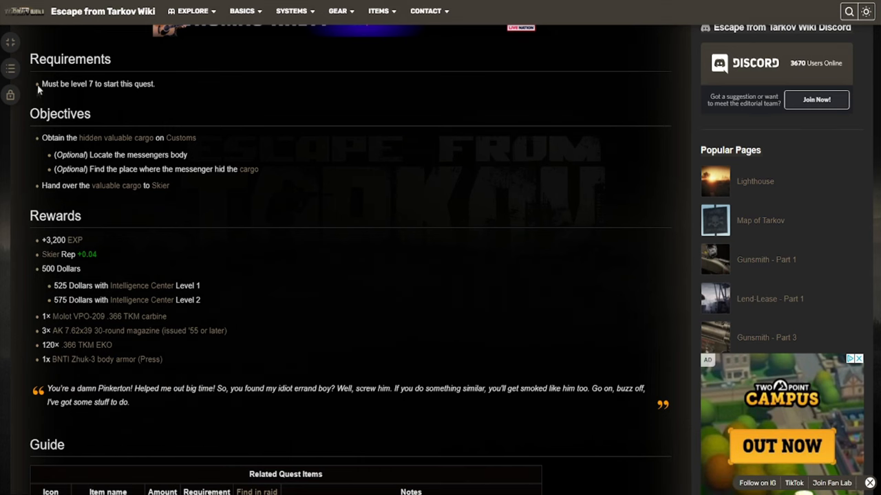
scroll("down", 3)
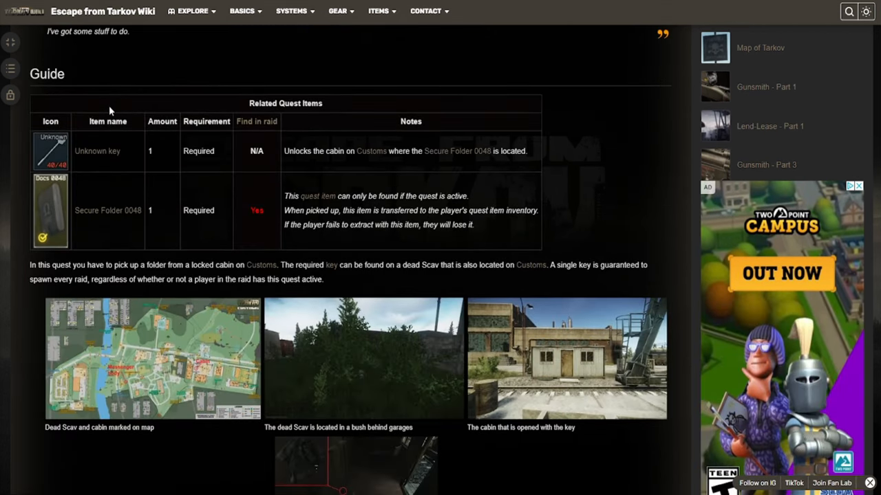
scroll("down", 3)
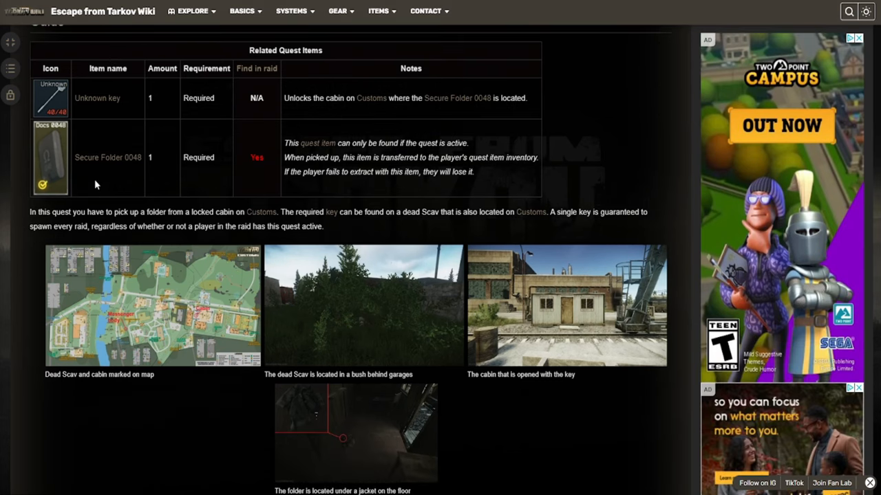
mouse_move(137, 107)
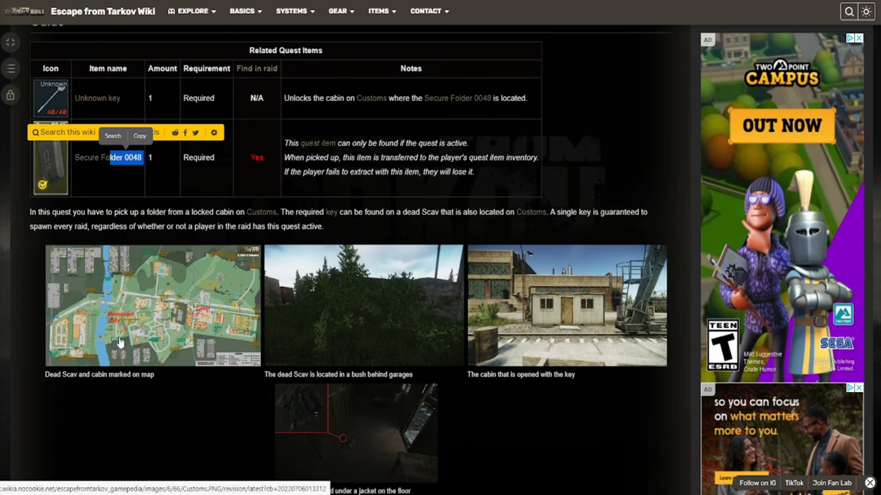
left_click(151, 305)
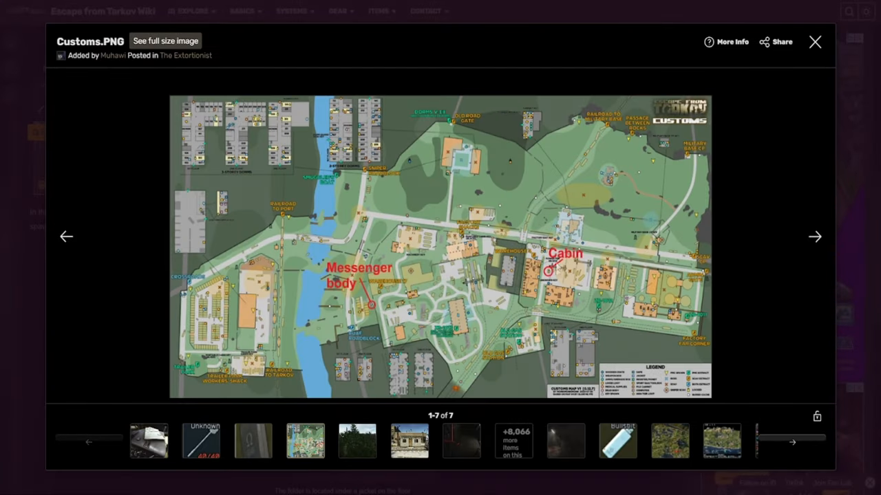
left_click(814, 42)
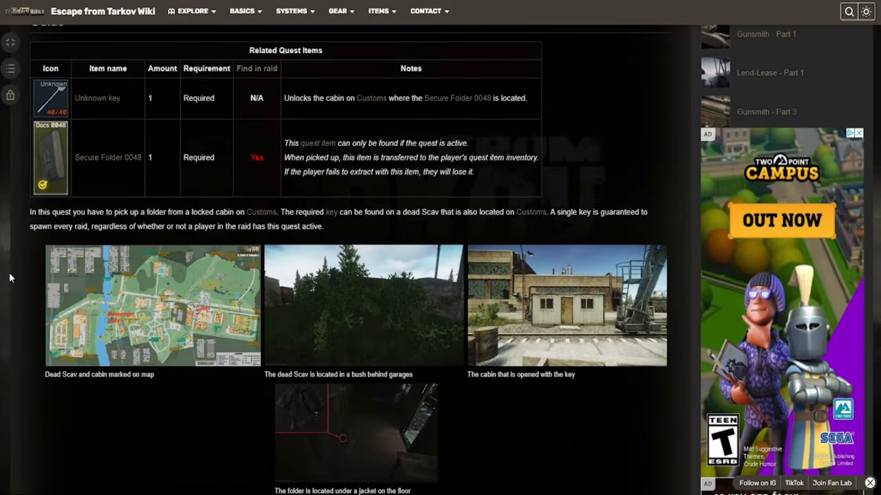
mouse_move(91, 262)
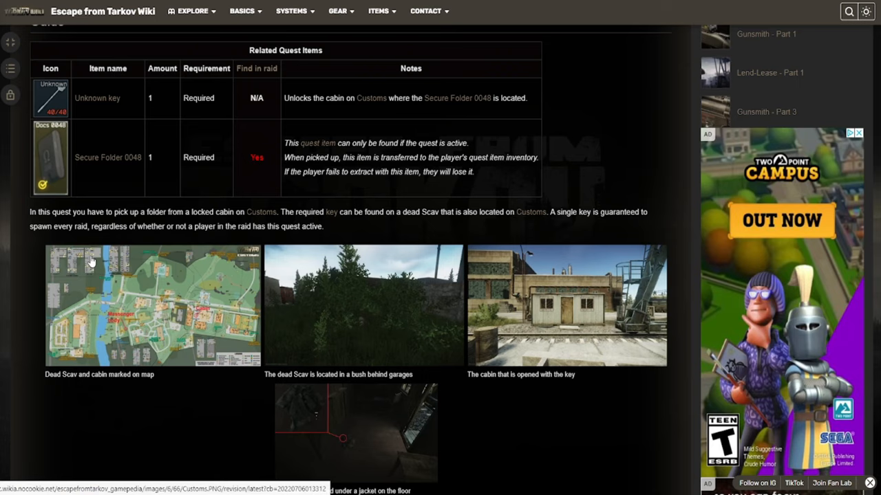
scroll("down", 3)
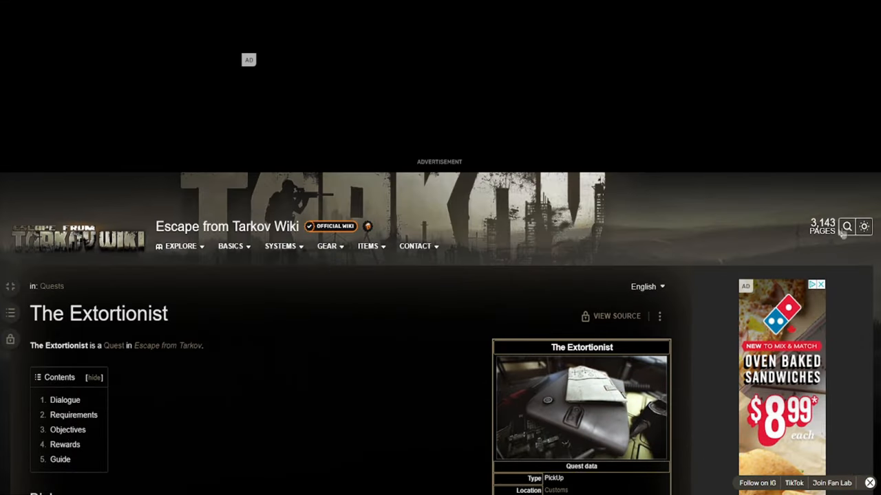
Search the wiki for 'car battery'
left_click(847, 227)
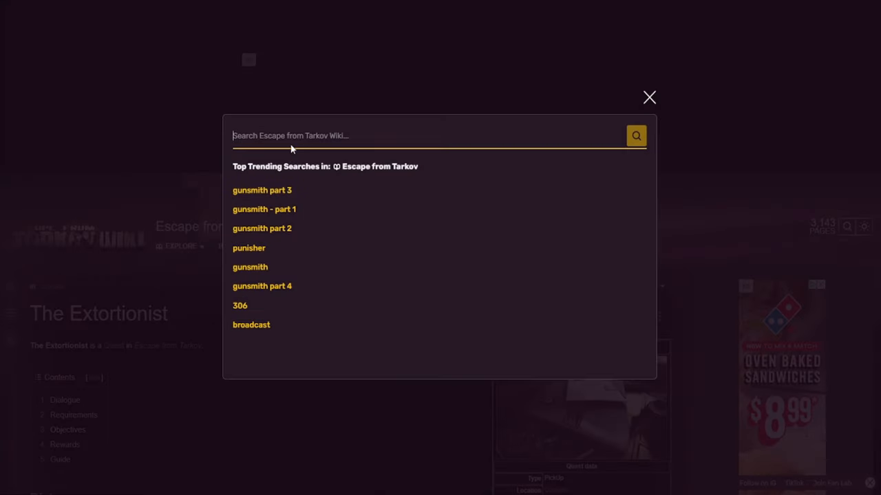
type("c")
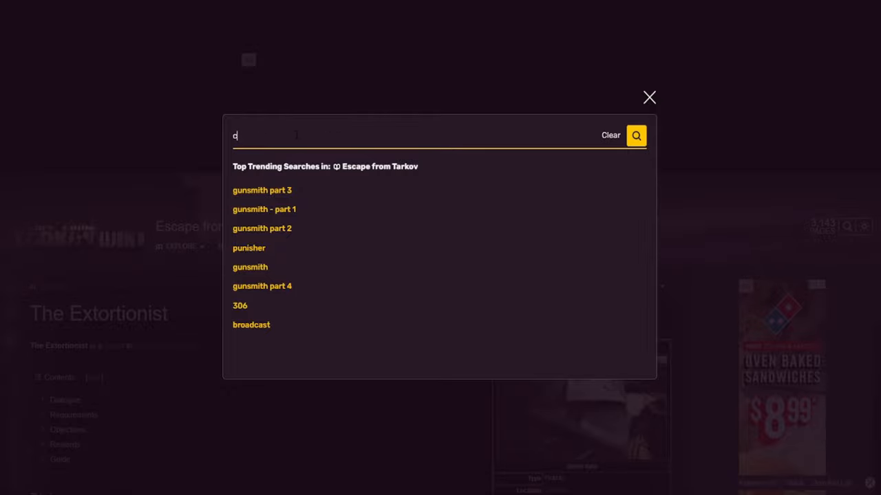
type("car battery")
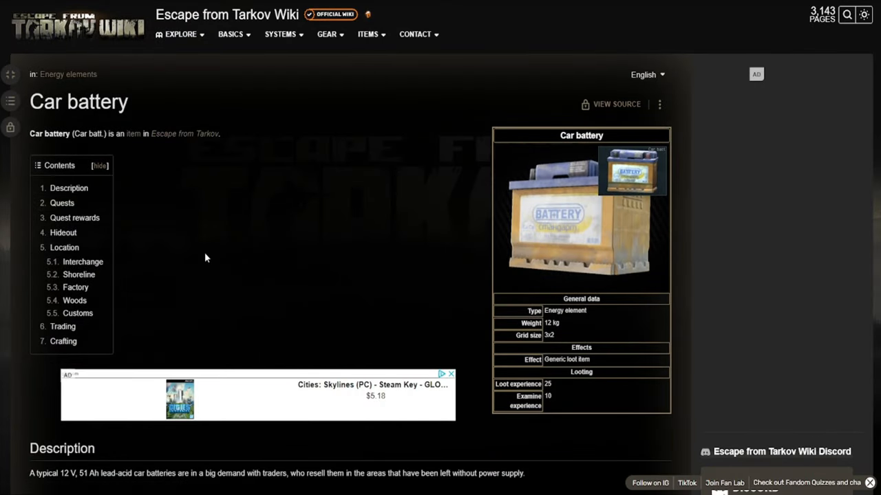
Browse the Car battery page, then open the Ballistics article from the wiki home
scroll("down", 3)
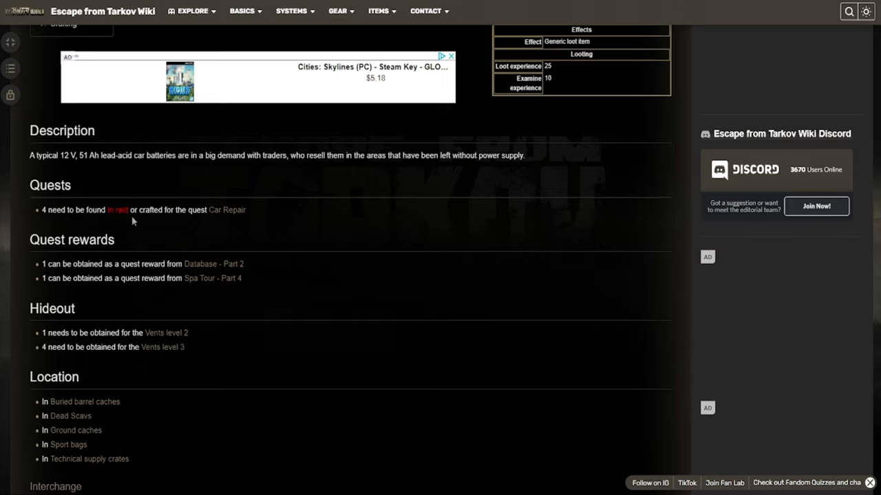
mouse_move(213, 249)
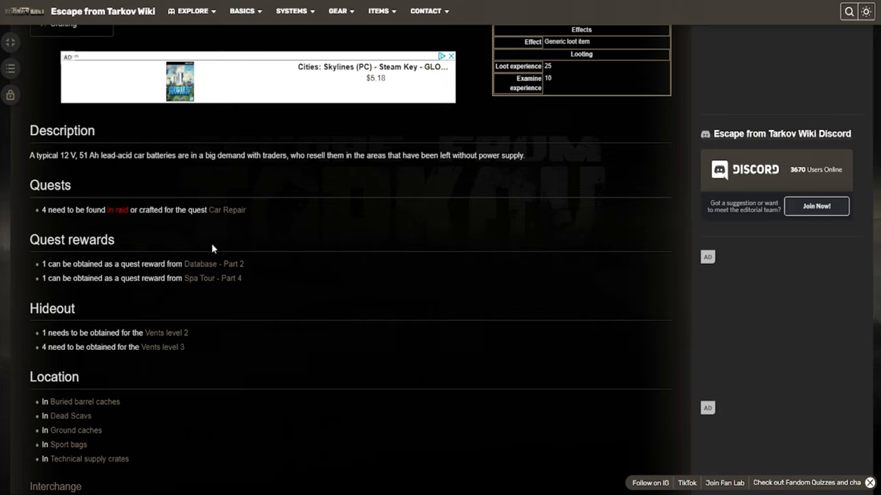
mouse_move(55, 360)
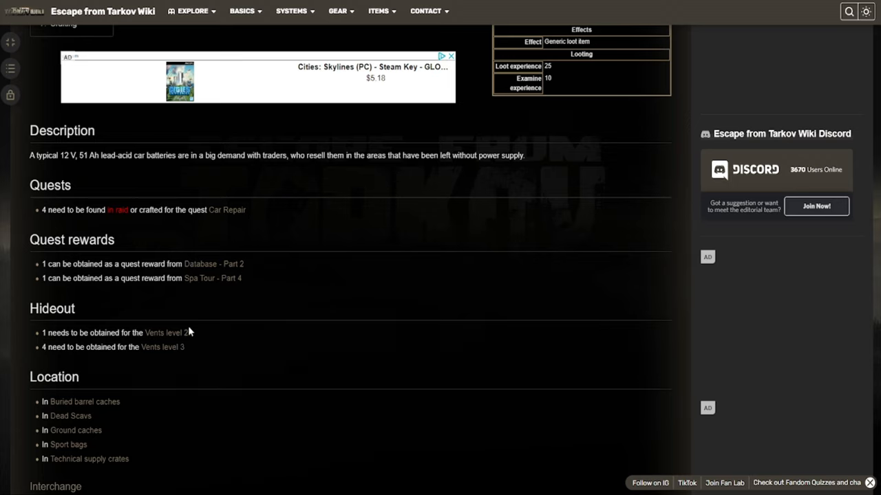
mouse_move(186, 346)
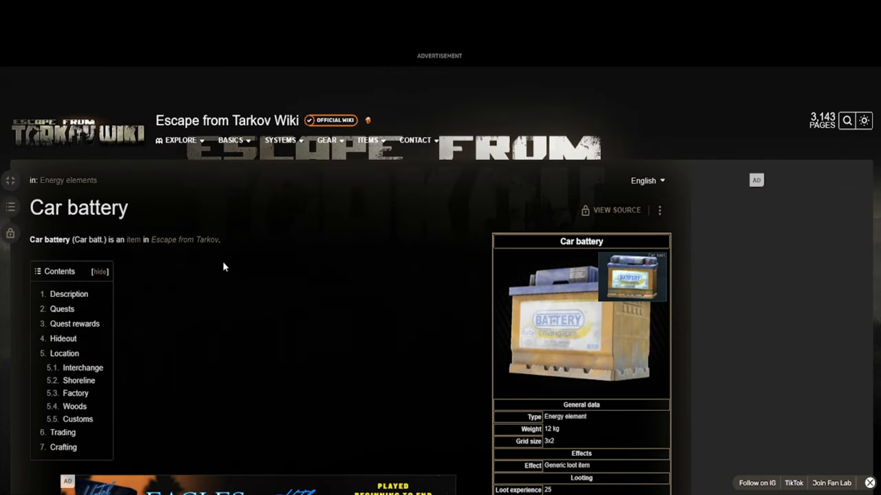
mouse_move(200, 239)
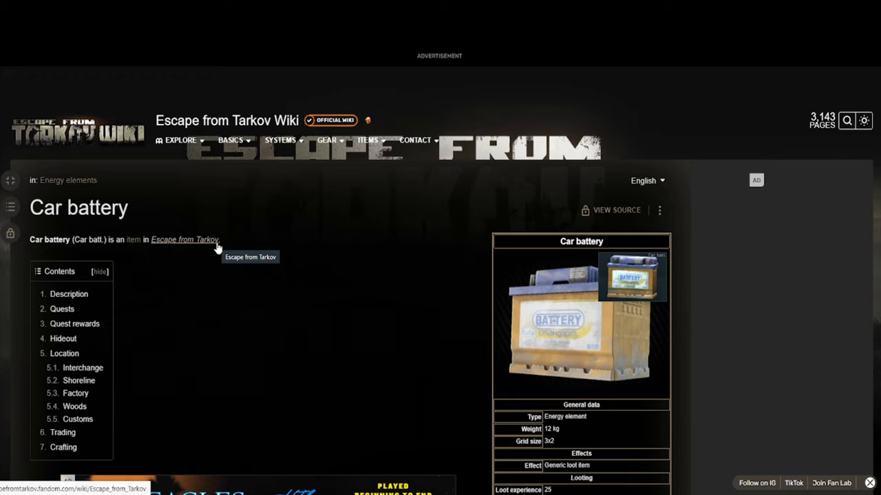
mouse_move(223, 249)
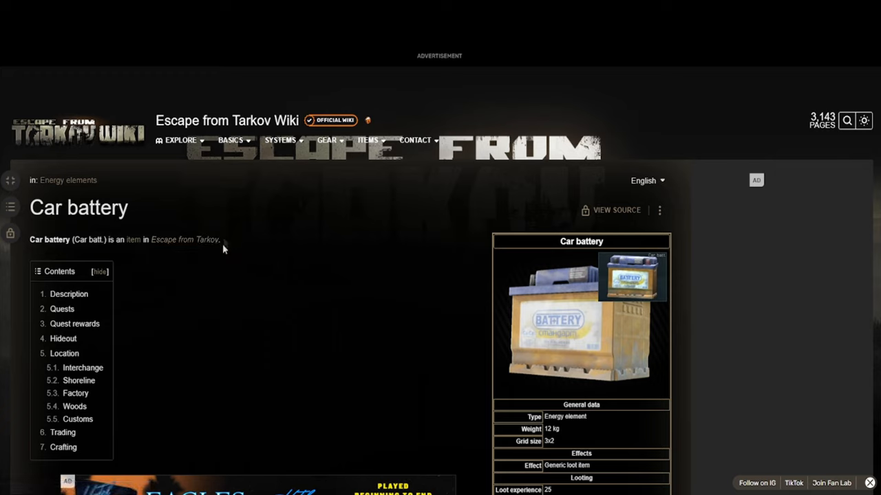
mouse_move(218, 260)
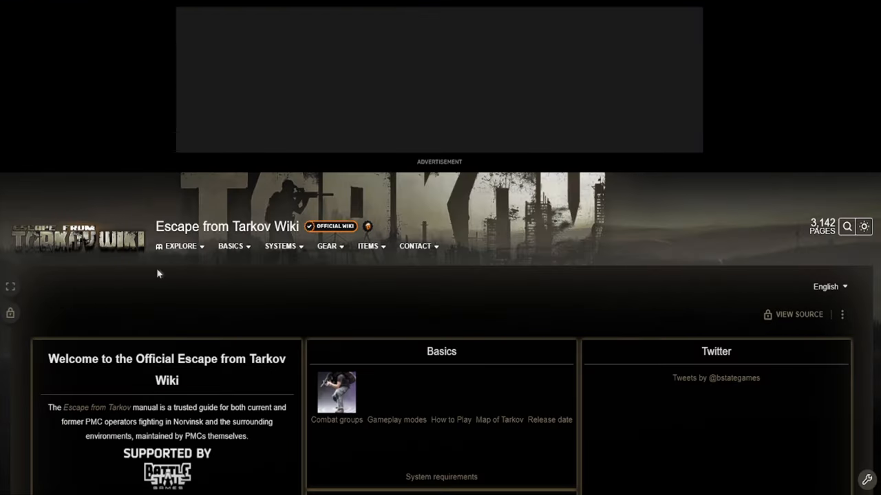
scroll("down", 3)
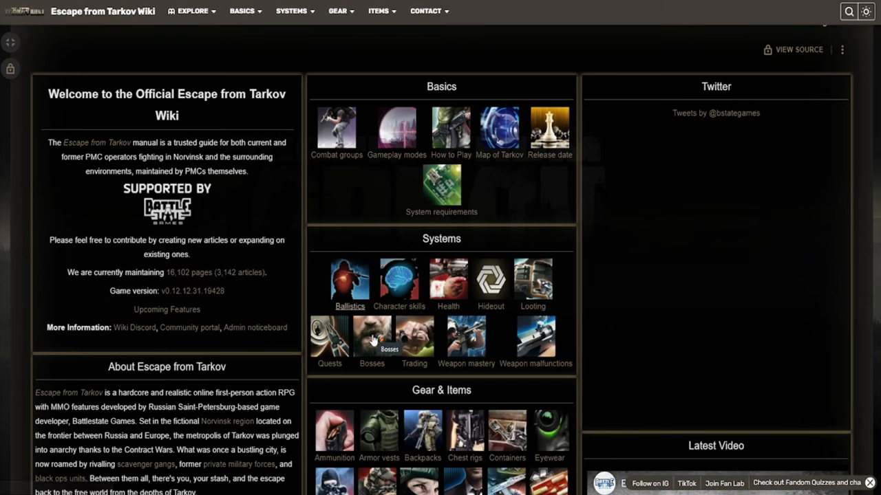
left_click(350, 280)
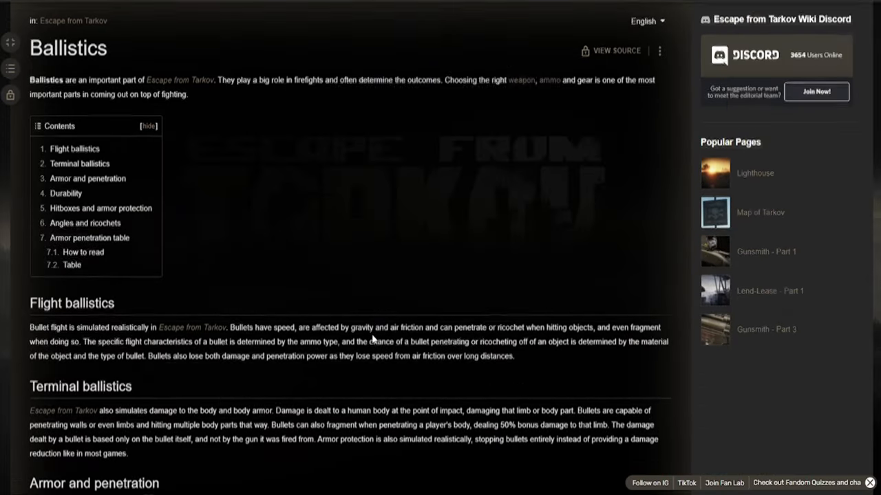
scroll("down", 3)
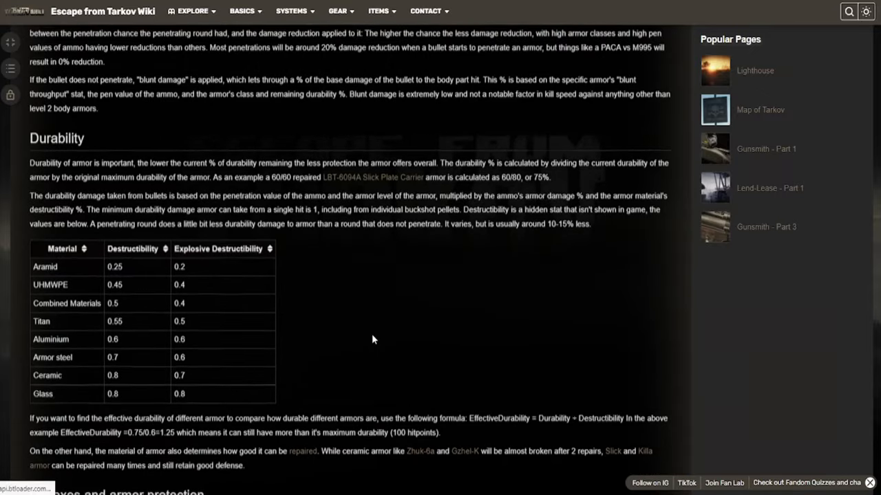
scroll("down", 3)
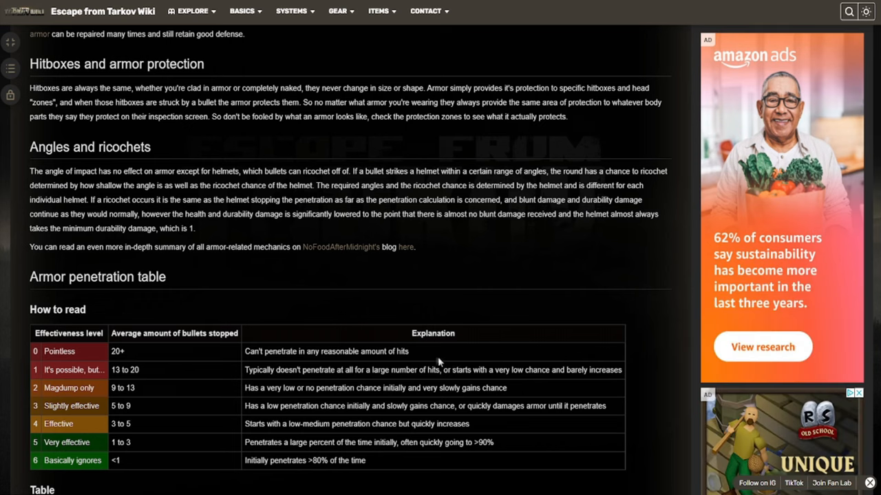
mouse_move(340, 251)
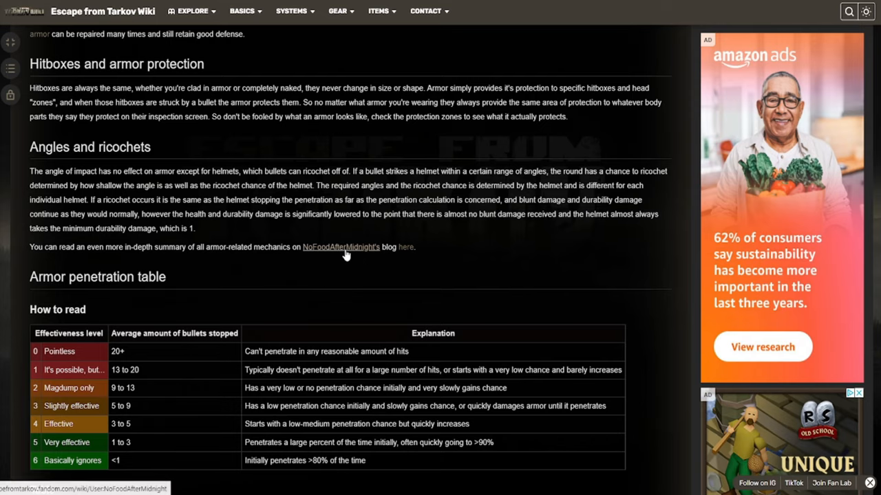
scroll("down", 3)
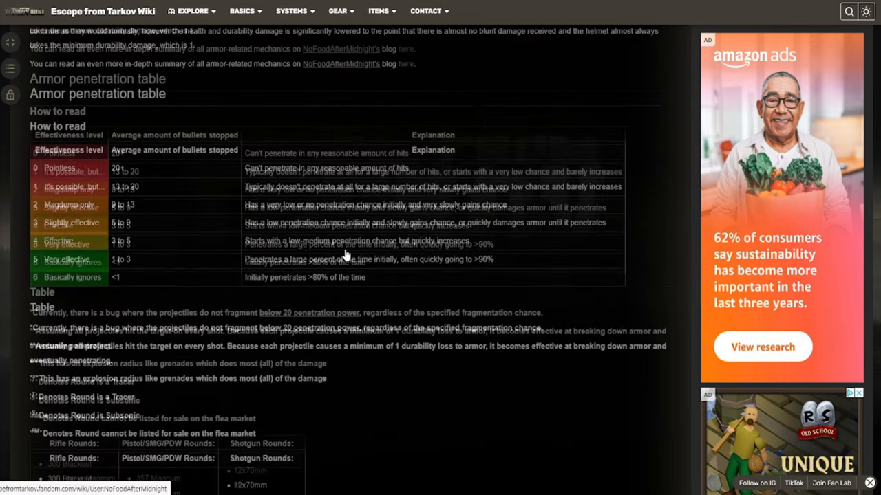
scroll("down", 3)
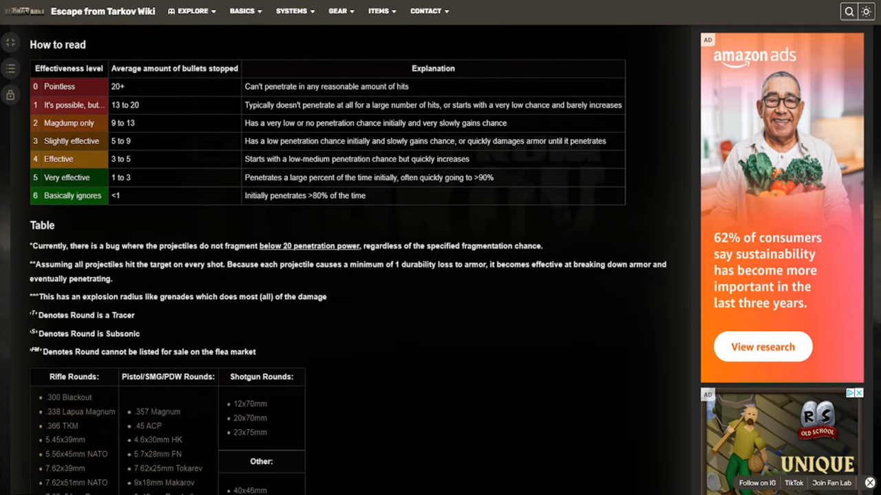
scroll("down", 3)
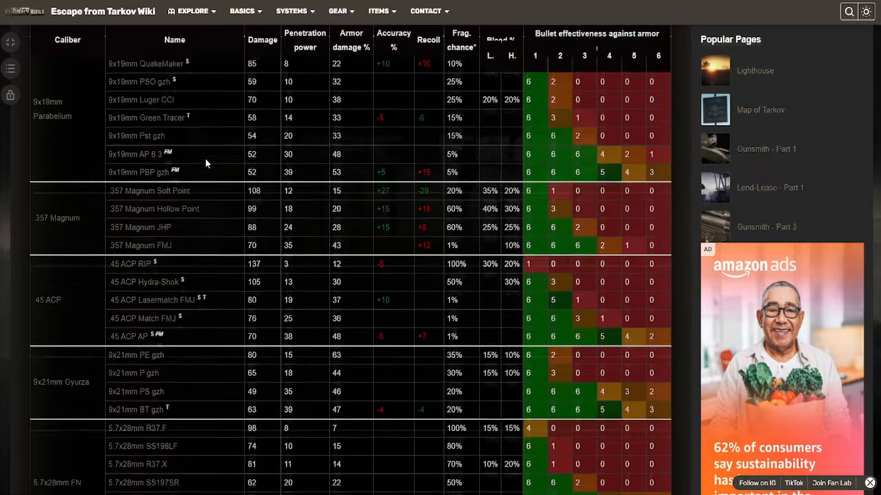
Scroll the ballistics table to the 5.56x45mm NATO and .300 Blackout rows
scroll("down", 3)
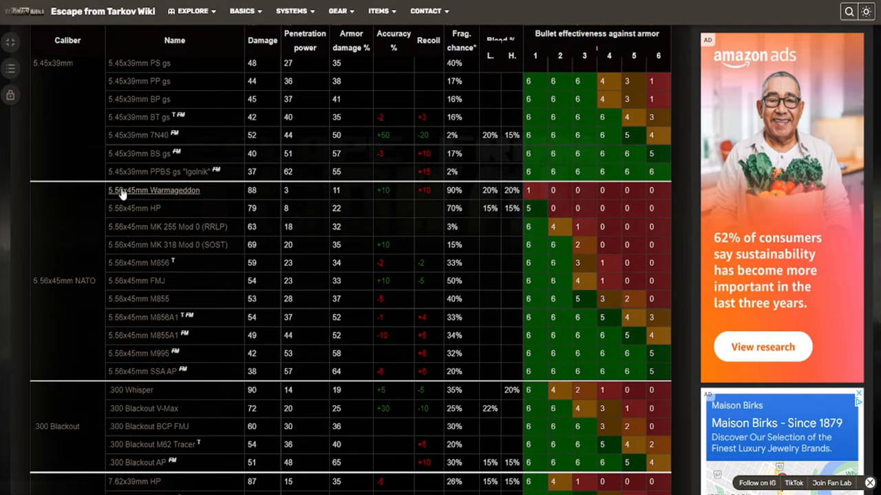
mouse_move(166, 227)
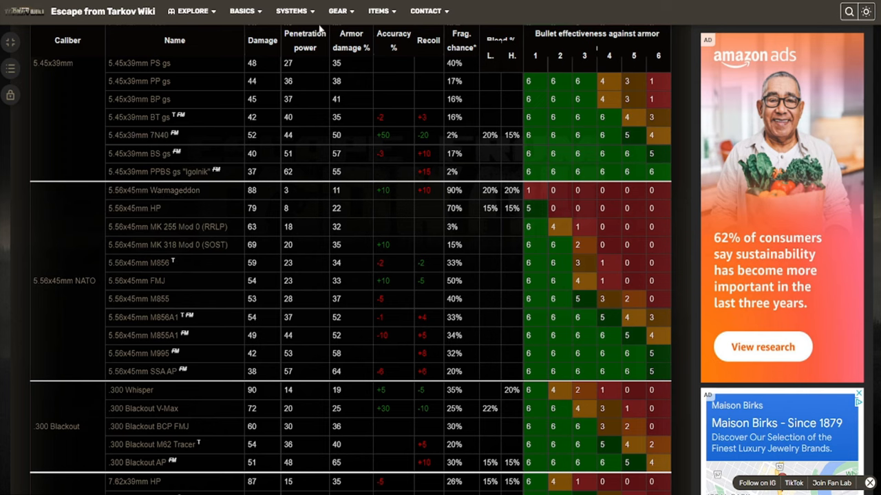
left_click(292, 10)
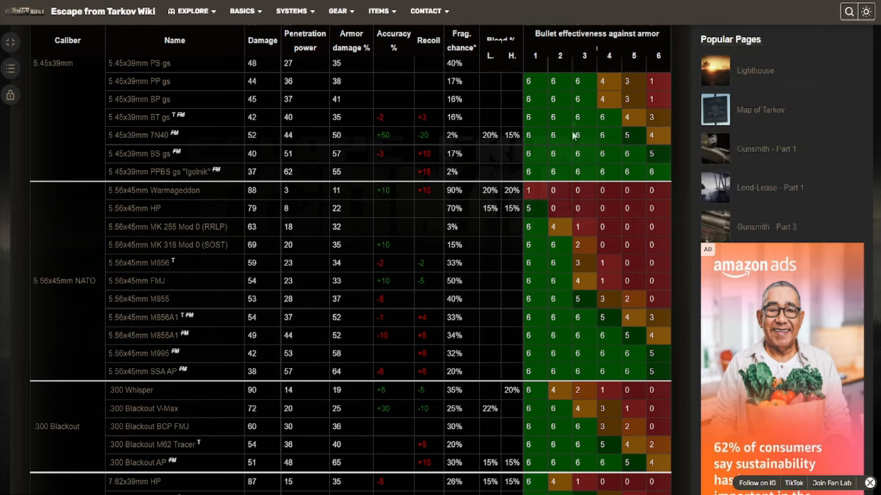
mouse_move(562, 54)
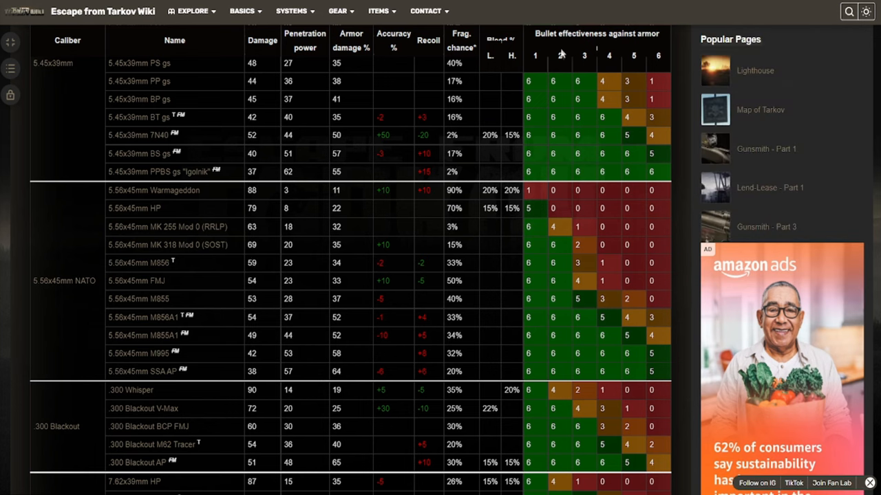
mouse_move(516, 153)
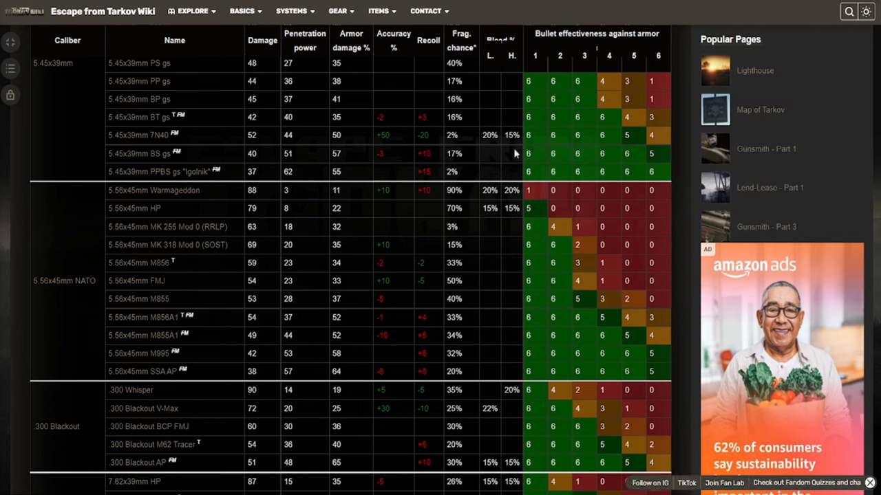
mouse_move(566, 234)
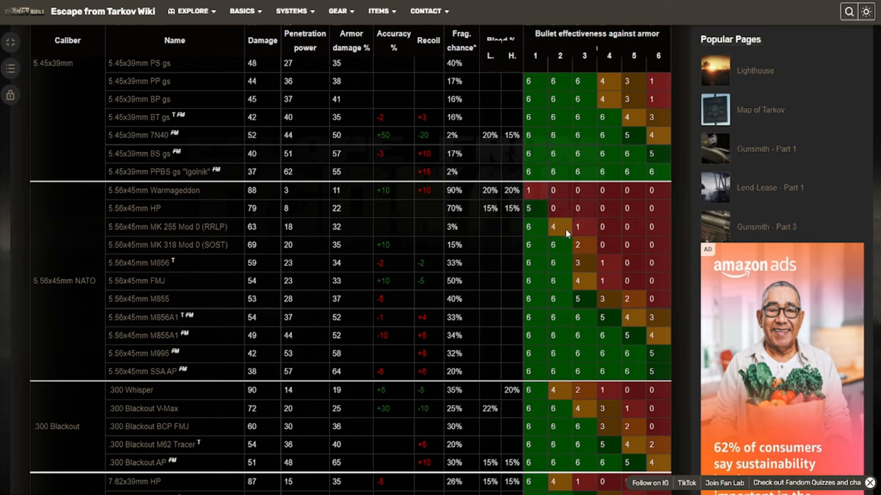
mouse_move(551, 346)
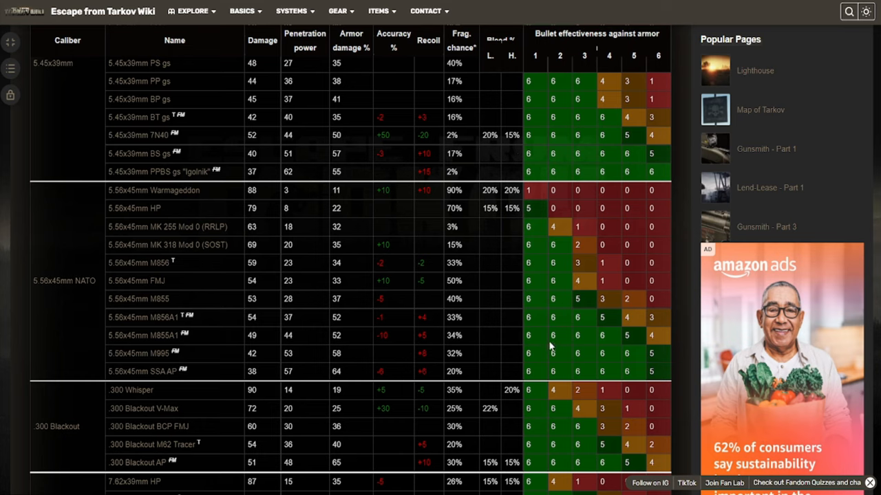
mouse_move(555, 336)
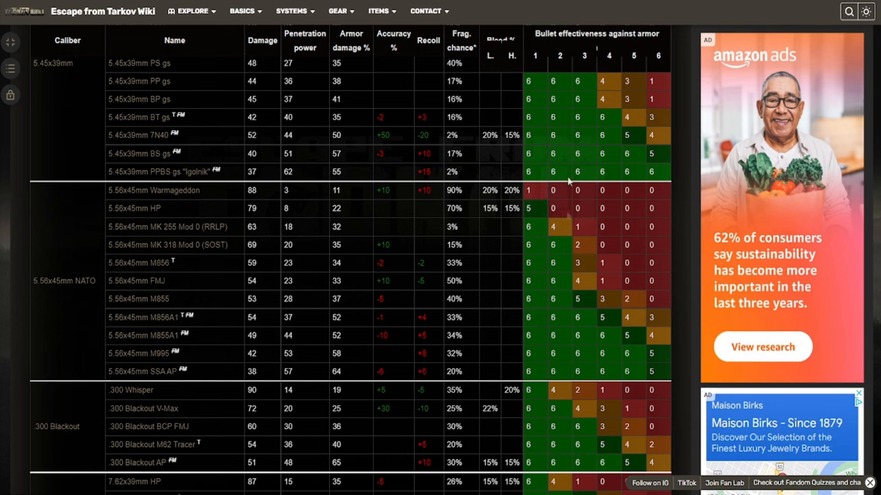
mouse_move(602, 69)
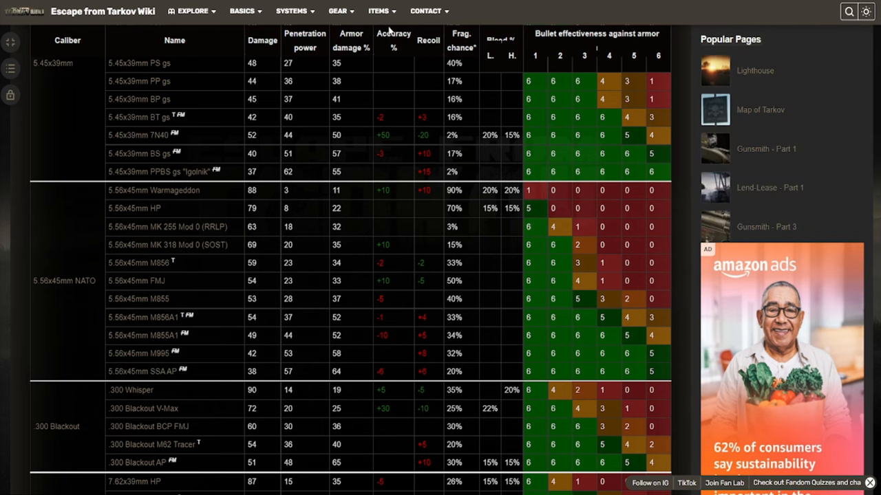
mouse_move(387, 46)
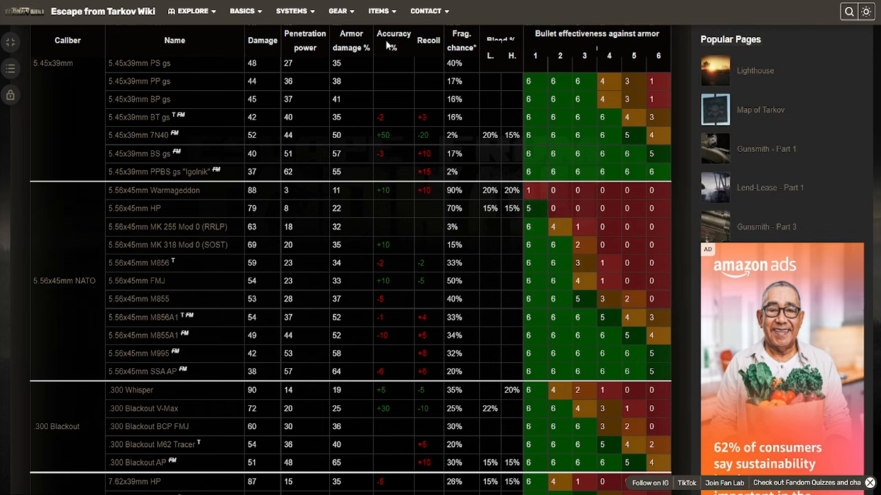
mouse_move(418, 382)
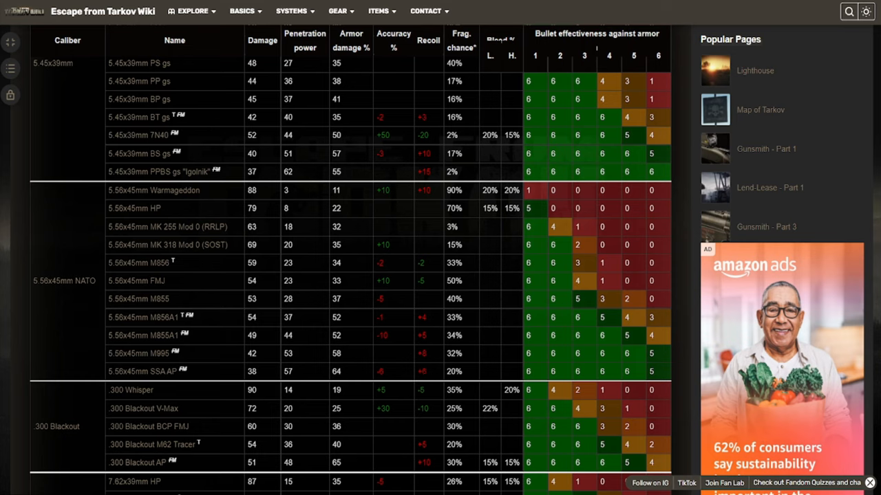
mouse_move(414, 360)
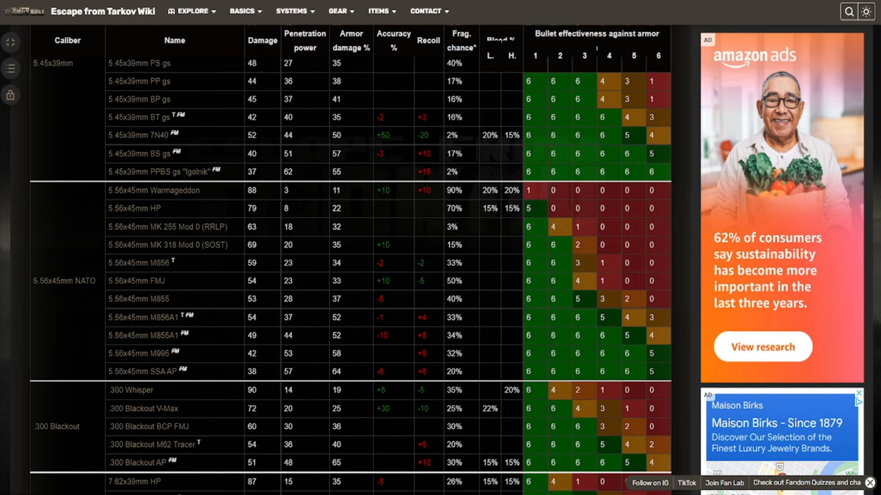
scroll("down", 3)
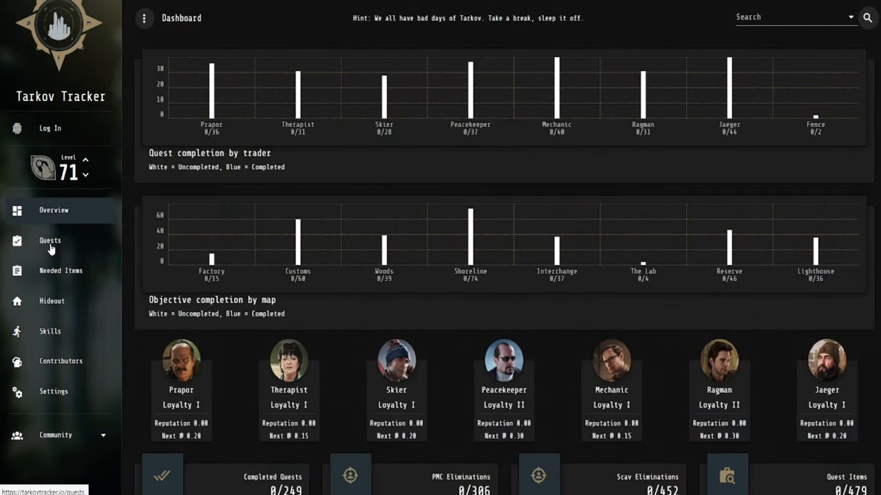
Show Prapor's available quest Debut with its Scav elimination and shotgun hand-over objectives
left_click(50, 240)
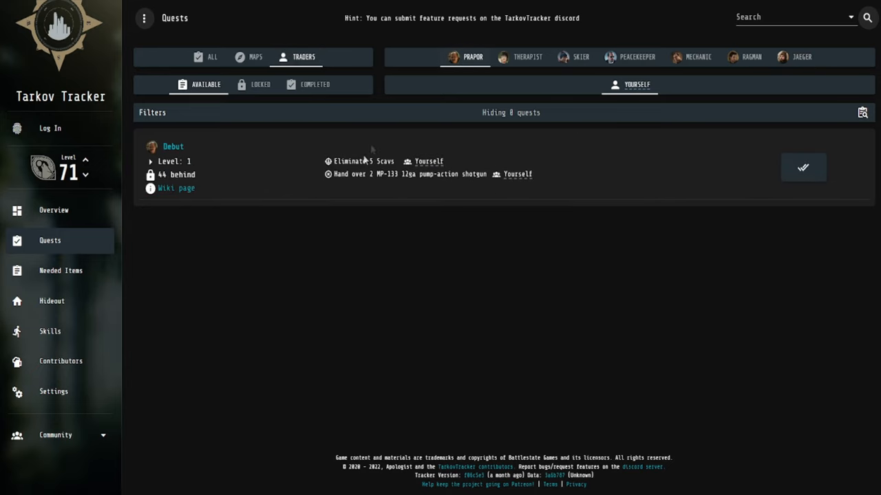
mouse_move(502, 83)
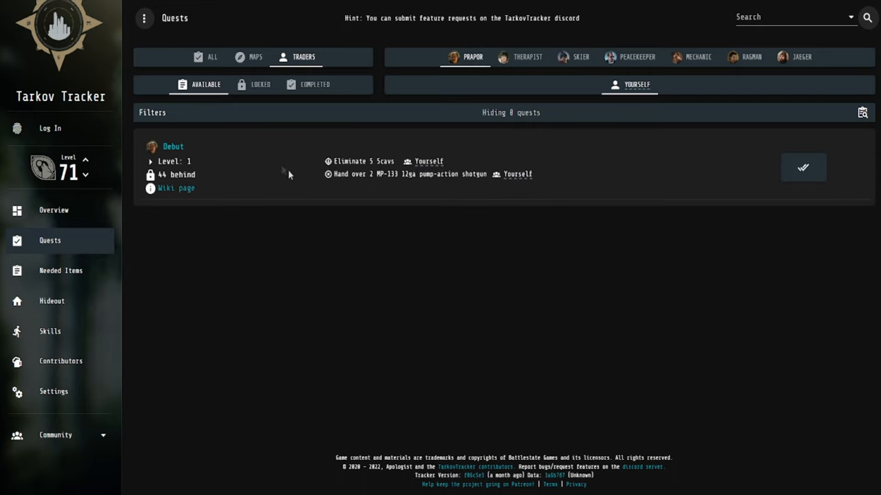
mouse_move(246, 159)
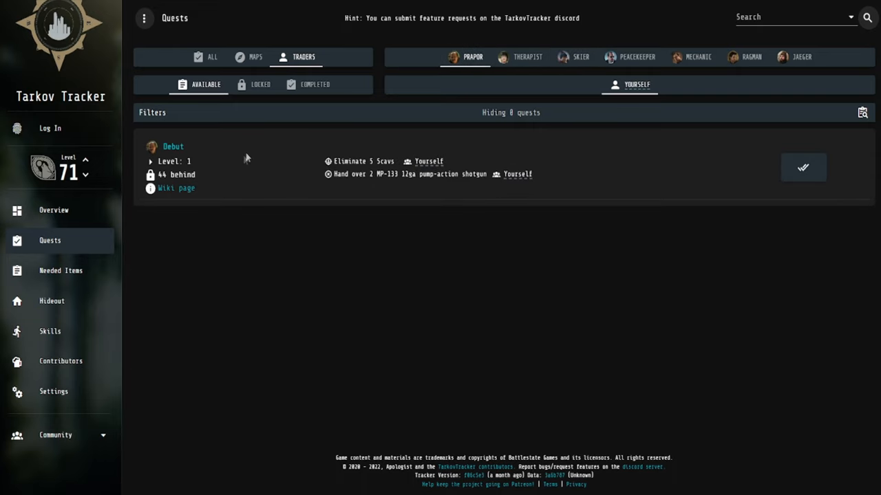
mouse_move(209, 181)
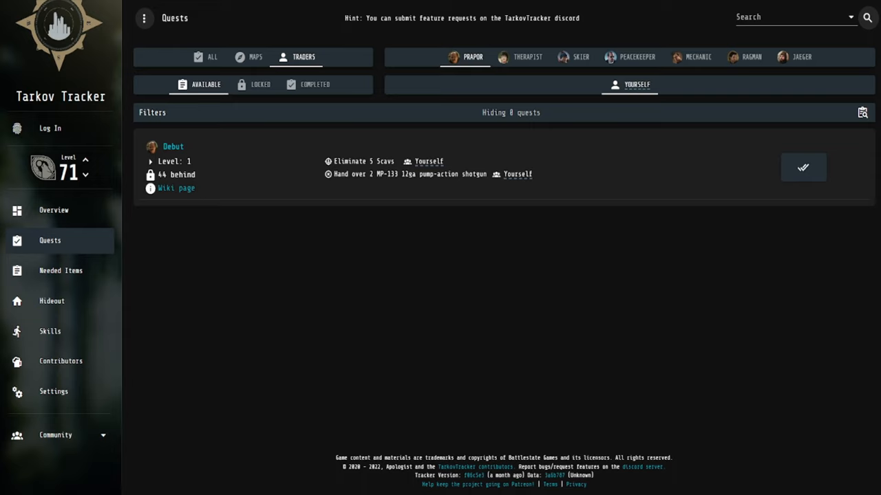
double_click(176, 174)
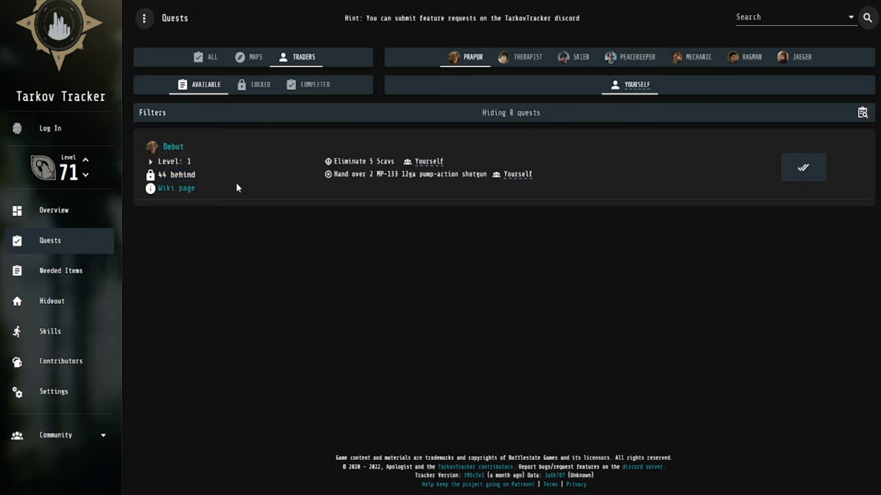
mouse_move(232, 191)
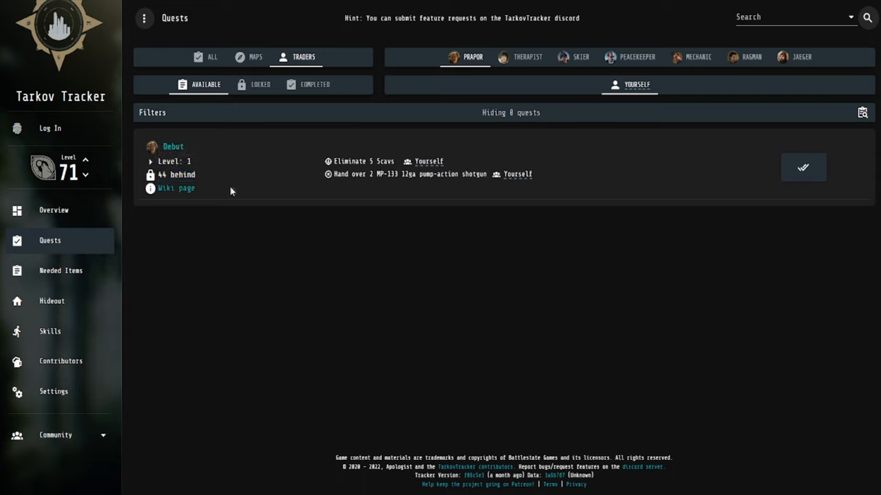
mouse_move(176, 188)
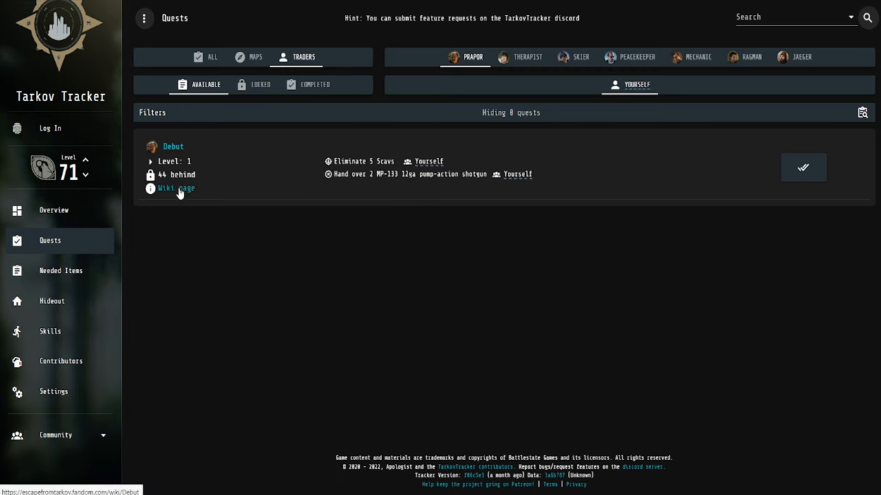
Open Debut's wiki article and scroll down to its objectives, rewards and guide
left_click(175, 187)
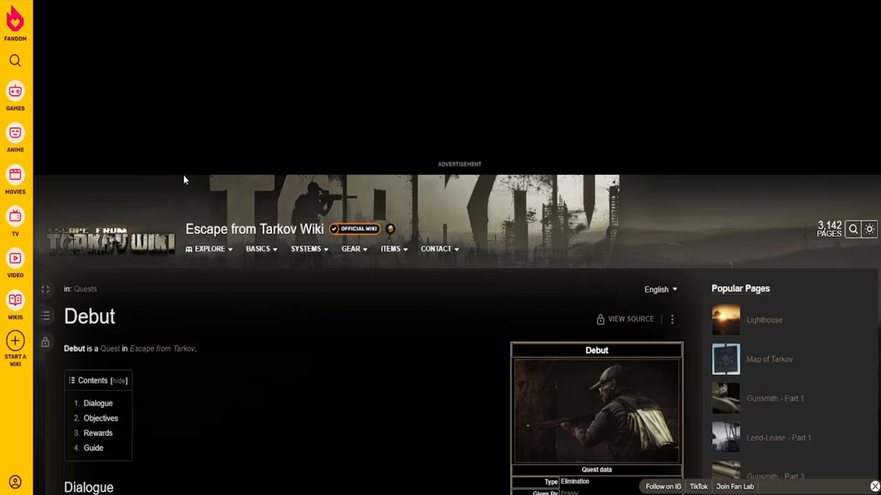
scroll("down", 3)
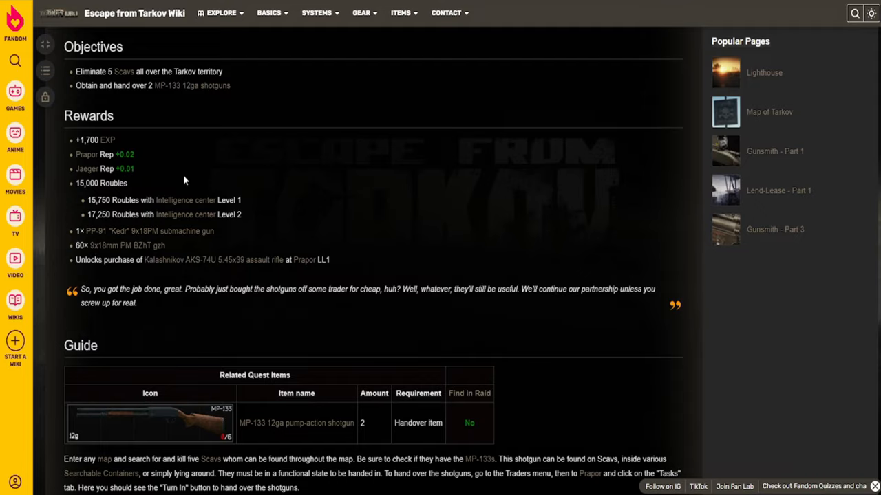
scroll("down", 3)
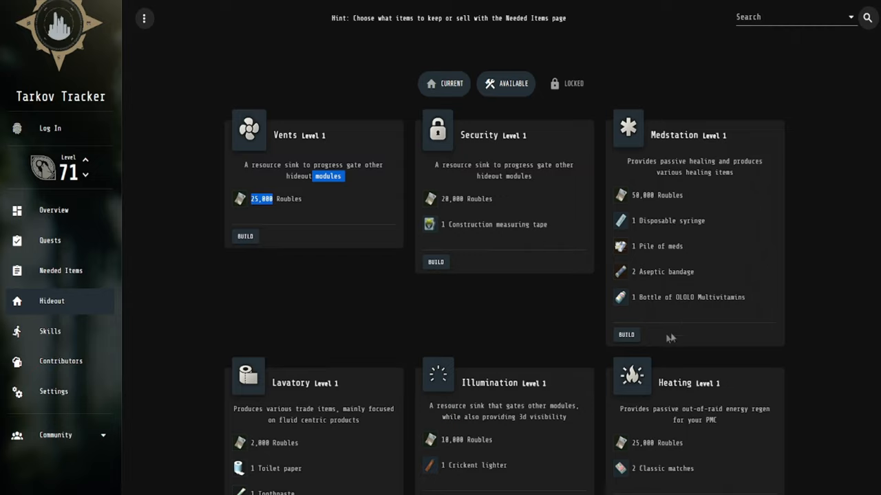
mouse_move(339, 256)
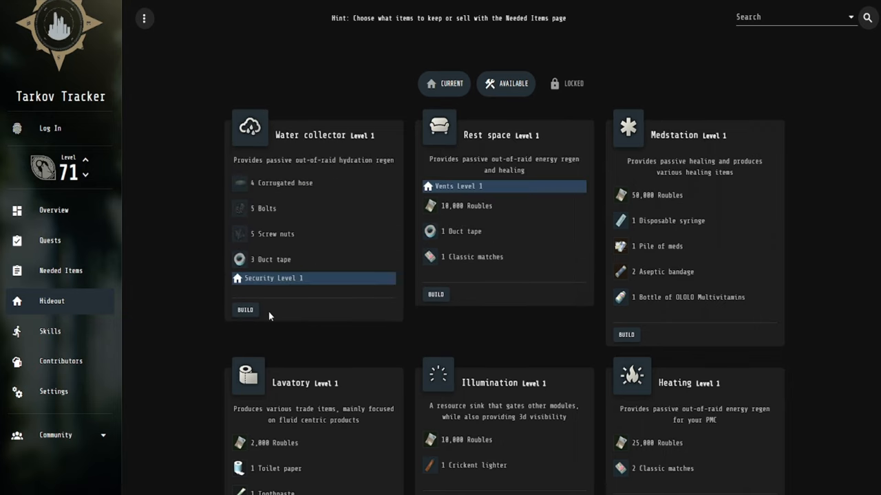
Scroll through the available hideout modules down to Generator, Vents Level 2 and Stash Level 2
scroll("down", 3)
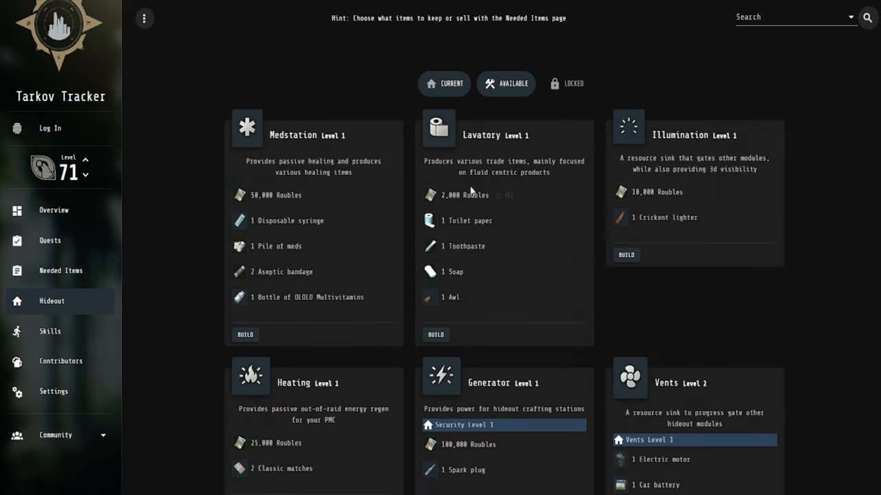
scroll("down", 3)
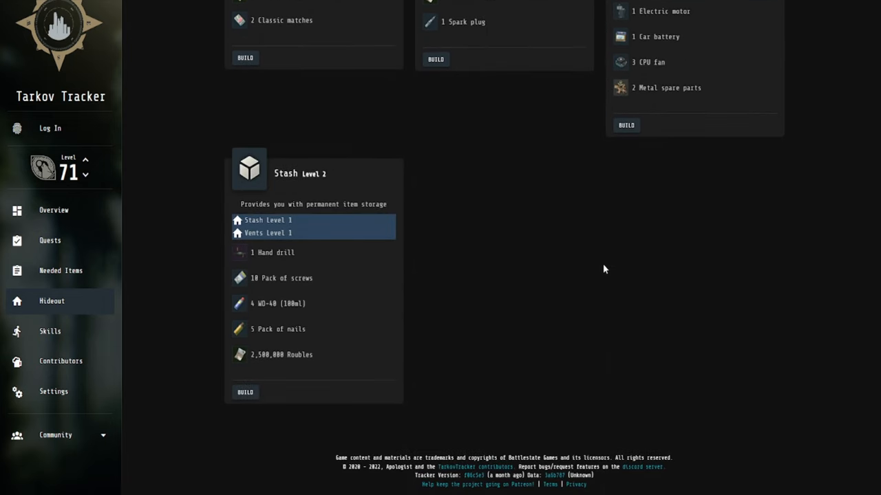
mouse_move(602, 273)
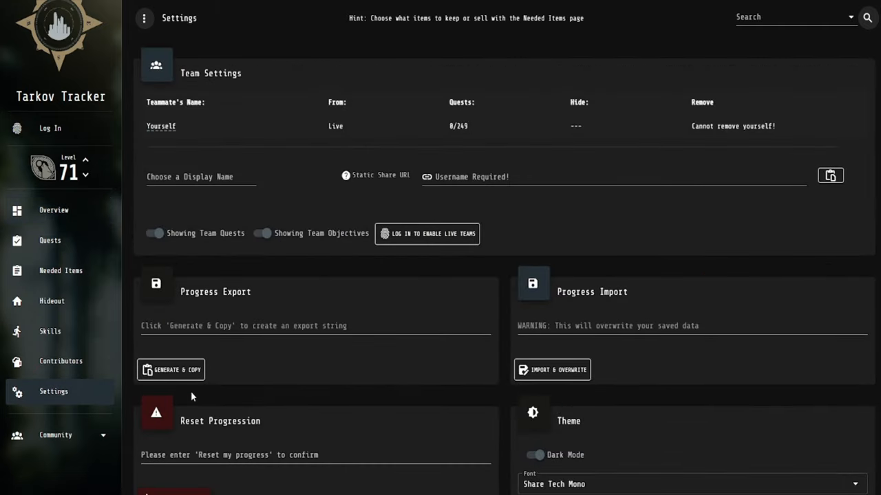
mouse_move(365, 155)
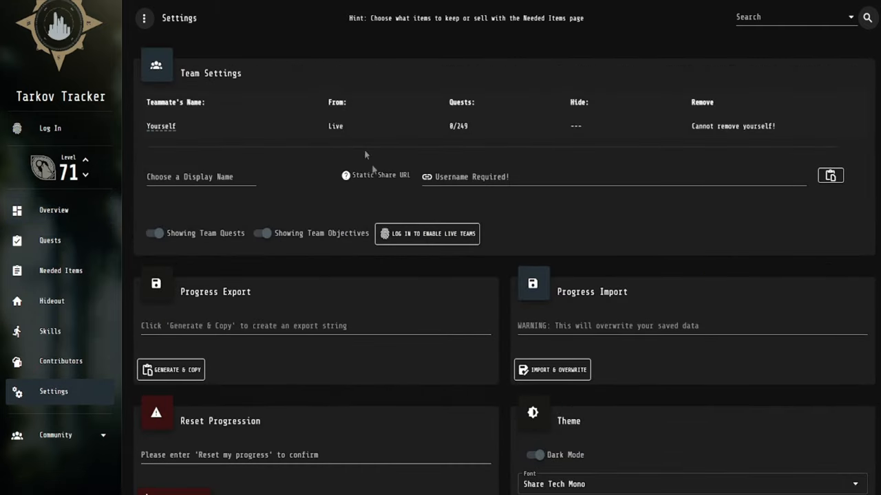
Enter a team display name starting with 'sy' in Settings
double_click(211, 73)
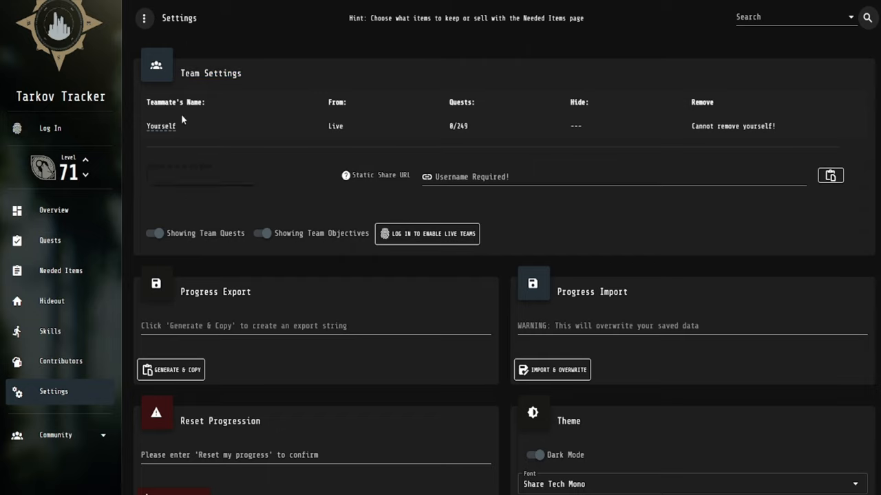
type("syz")
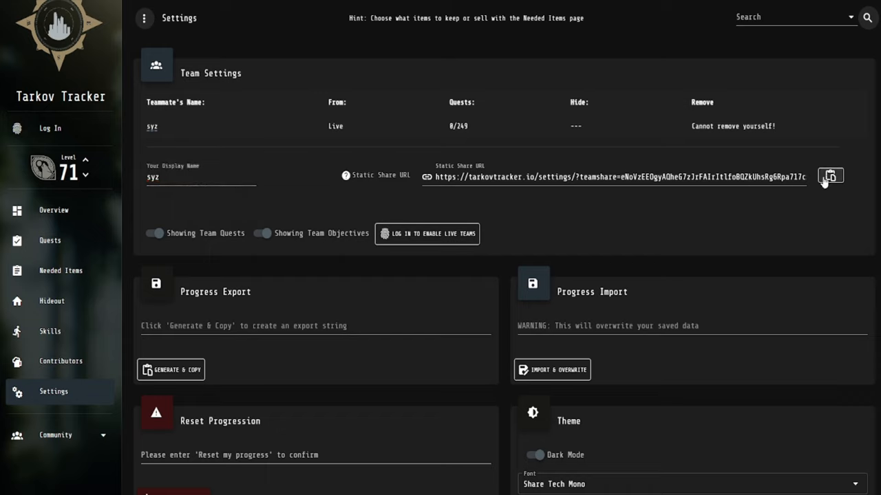
mouse_move(287, 262)
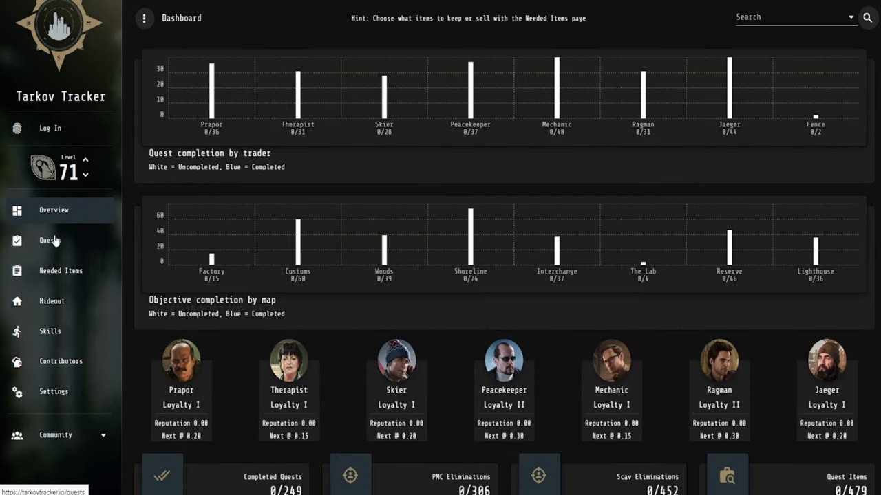
Visit Quests, Settings, Overview and Needed Items, ending back on Debut's quest objectives
left_click(49, 240)
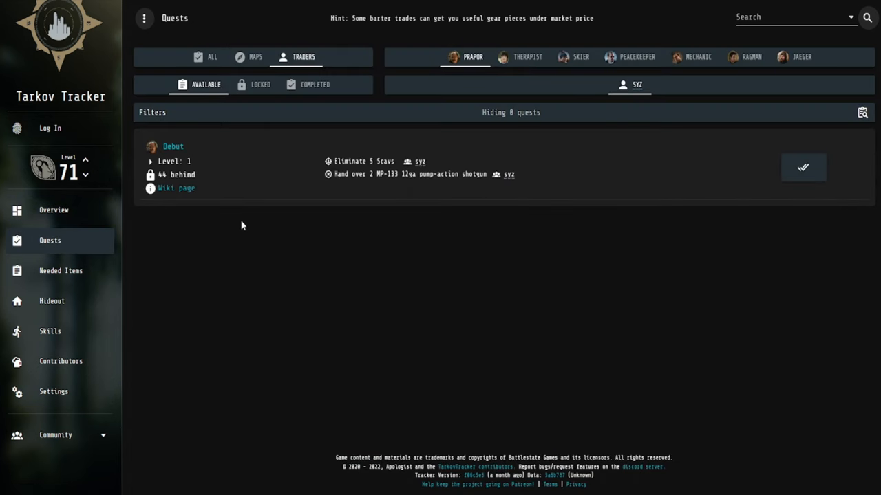
mouse_move(292, 207)
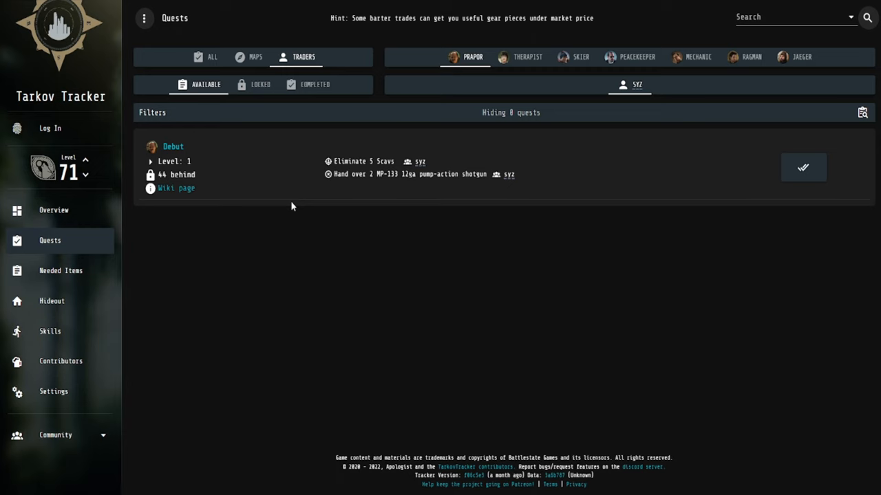
mouse_move(55, 391)
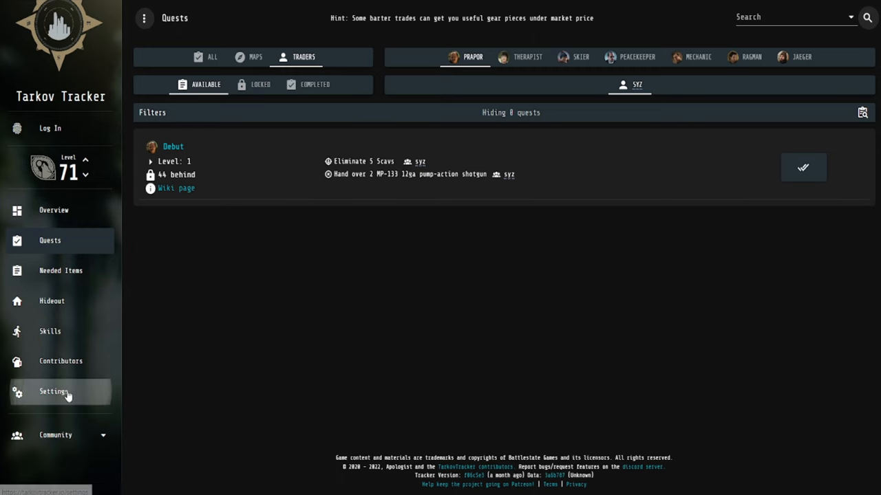
left_click(54, 392)
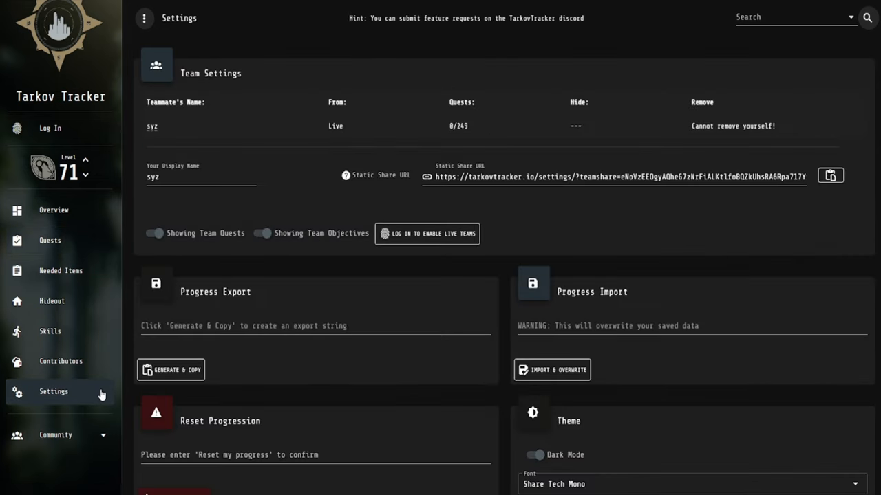
mouse_move(102, 361)
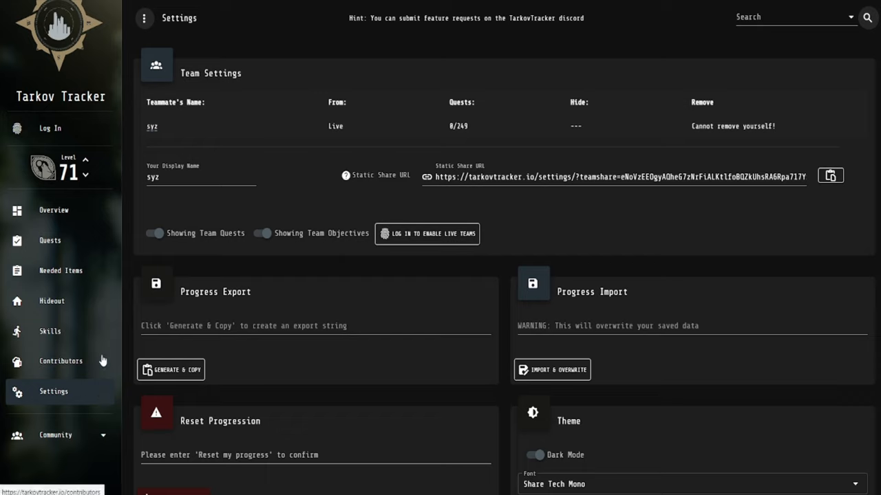
left_click(54, 210)
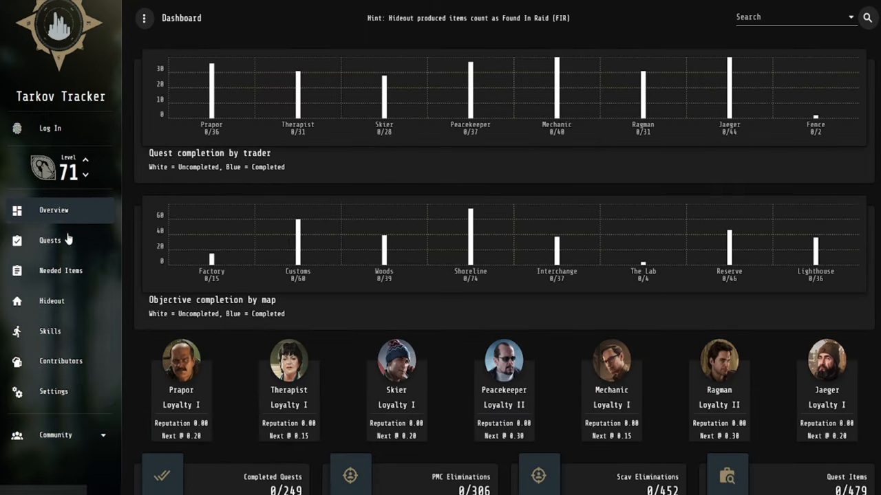
left_click(49, 240)
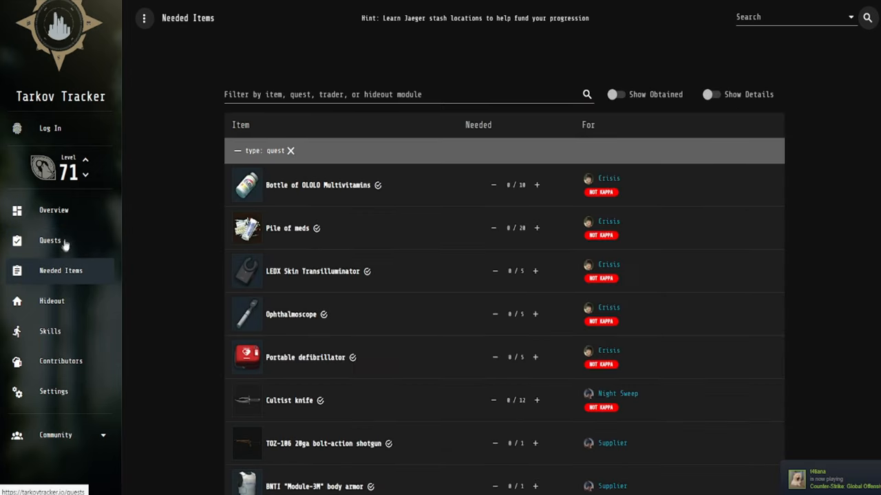
left_click(50, 240)
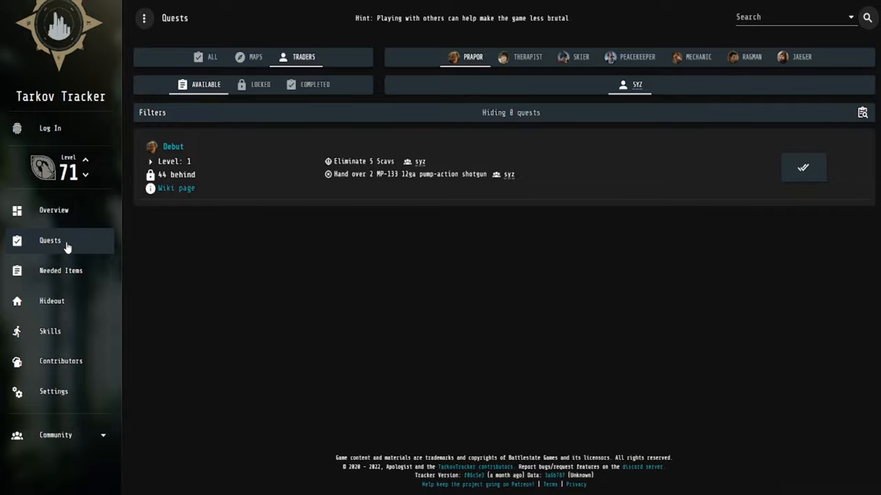
mouse_move(18, 206)
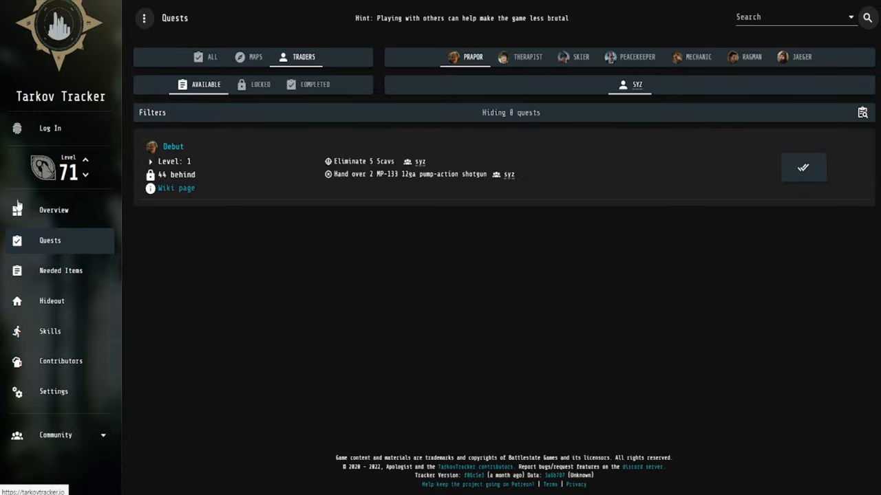